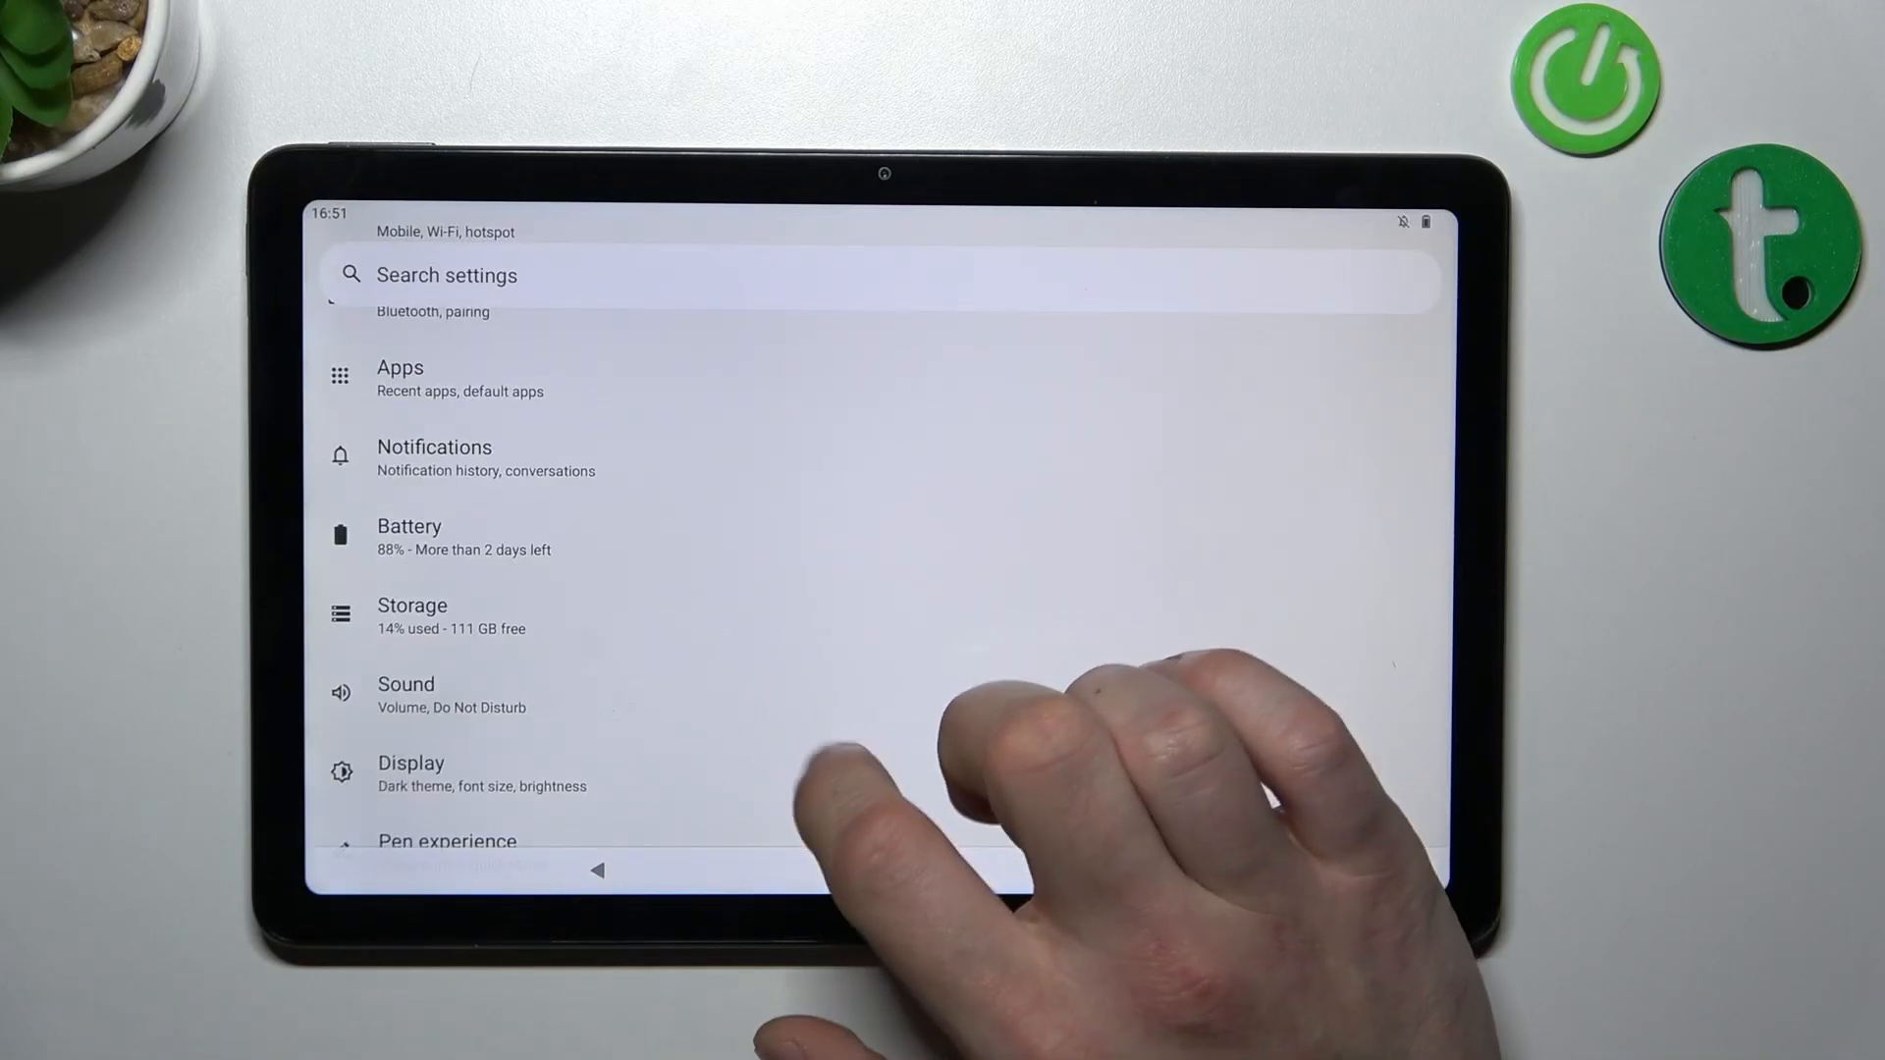
Scroll the Settings list down to reach the Security entry.
scroll(down, 3)
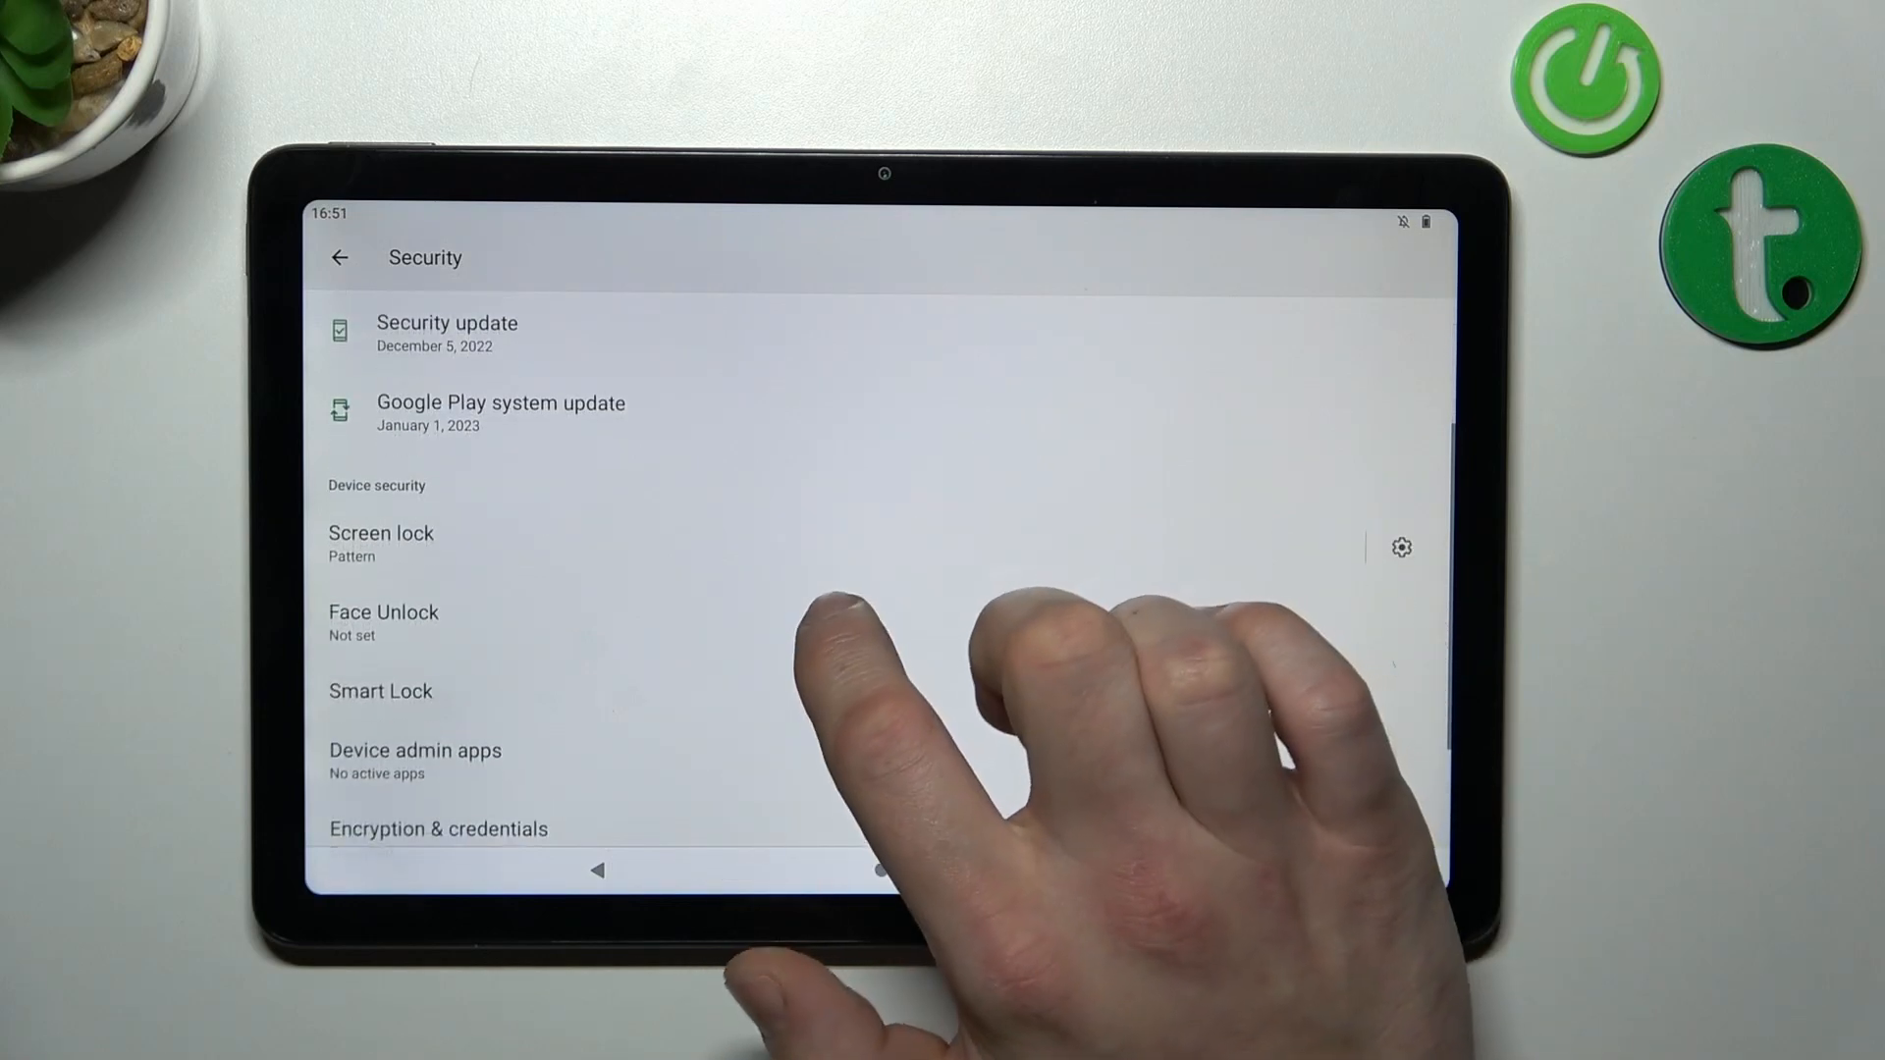
Change the tablet's screen lock from the current pattern to None.
click(381, 533)
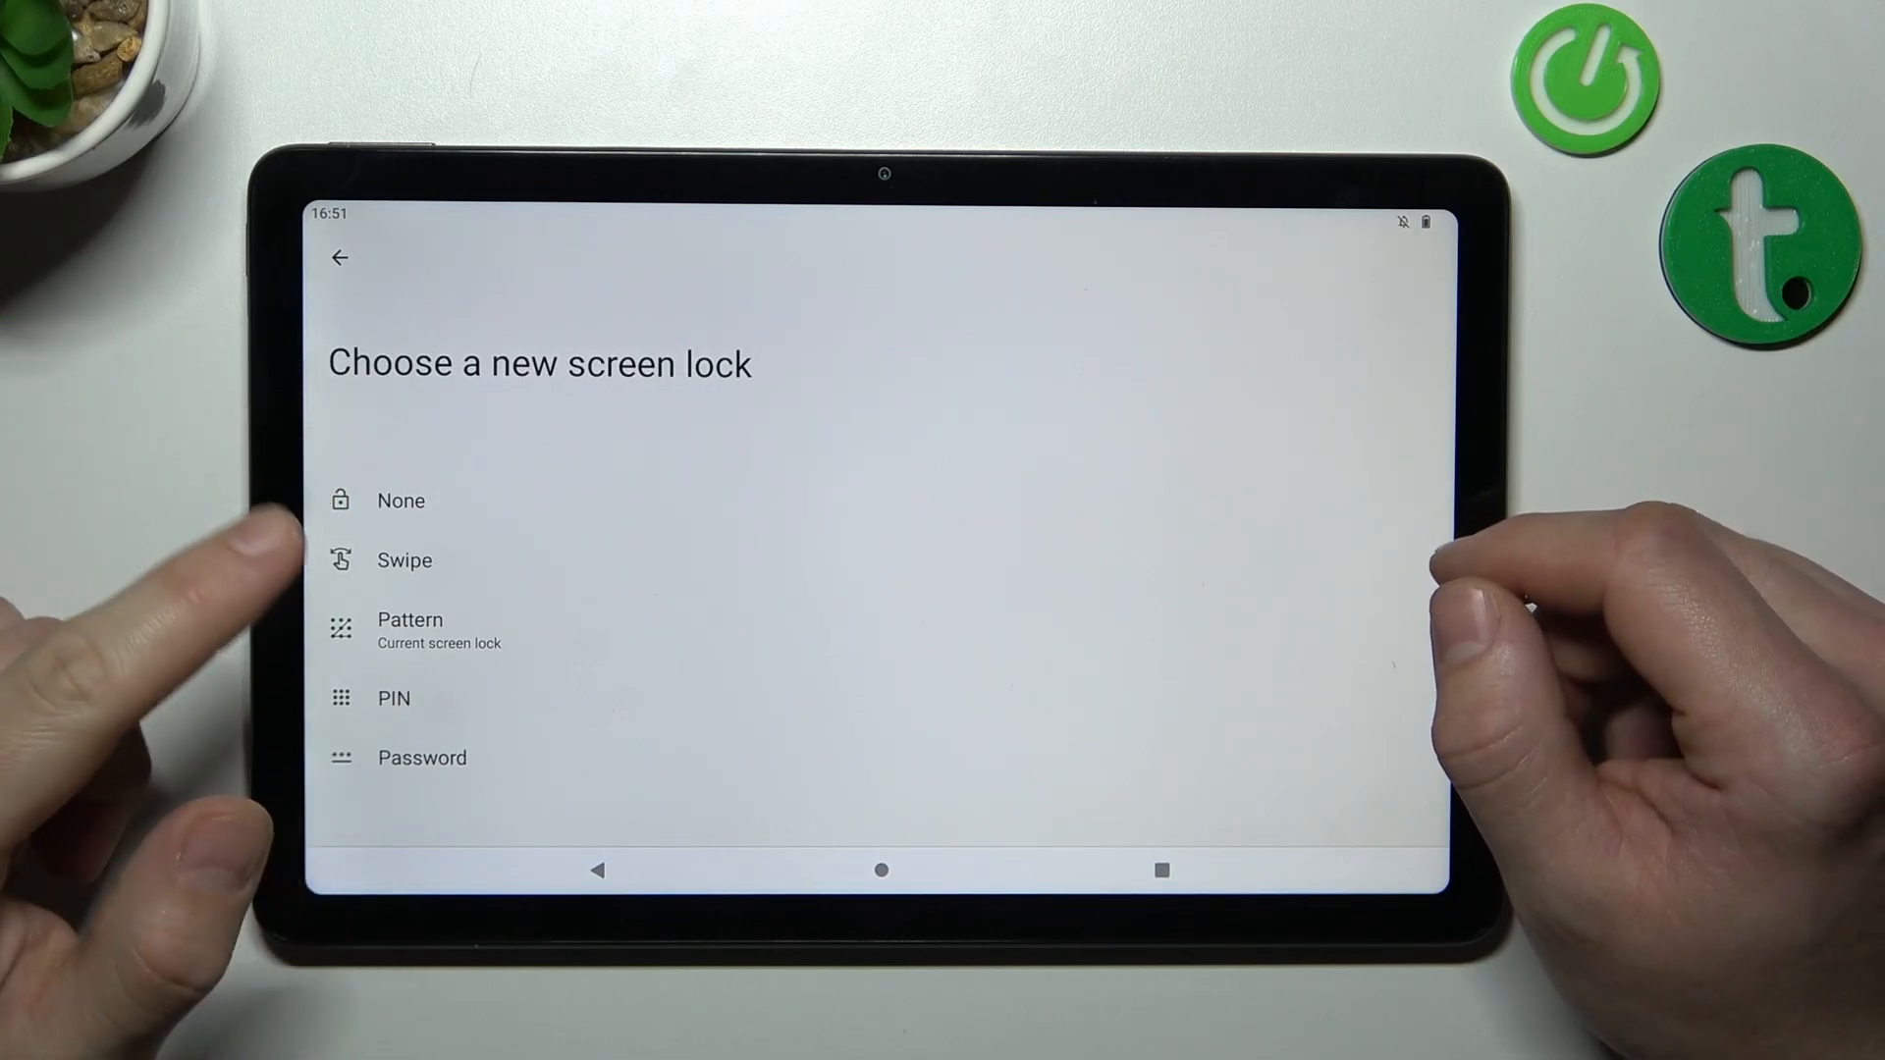
click(401, 501)
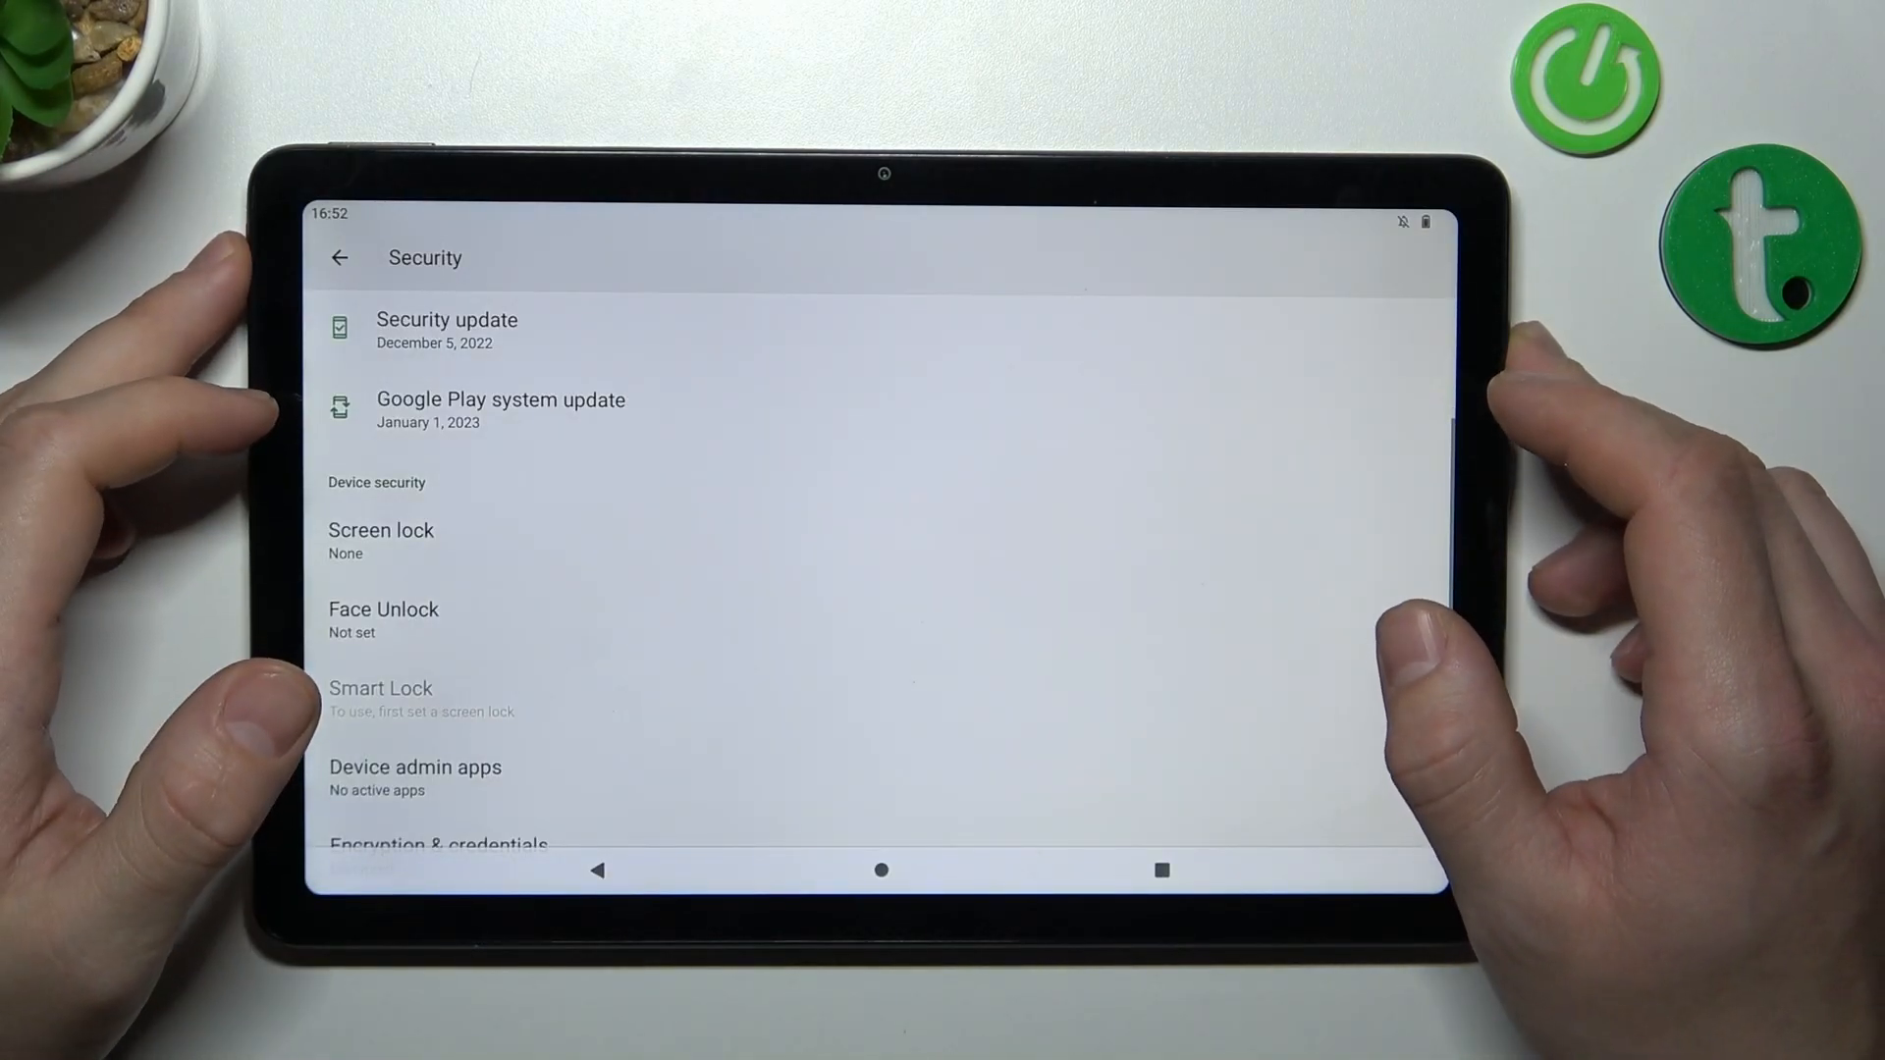
Set the screen lock to Swipe and reopen the Choose a screen lock list.
click(381, 531)
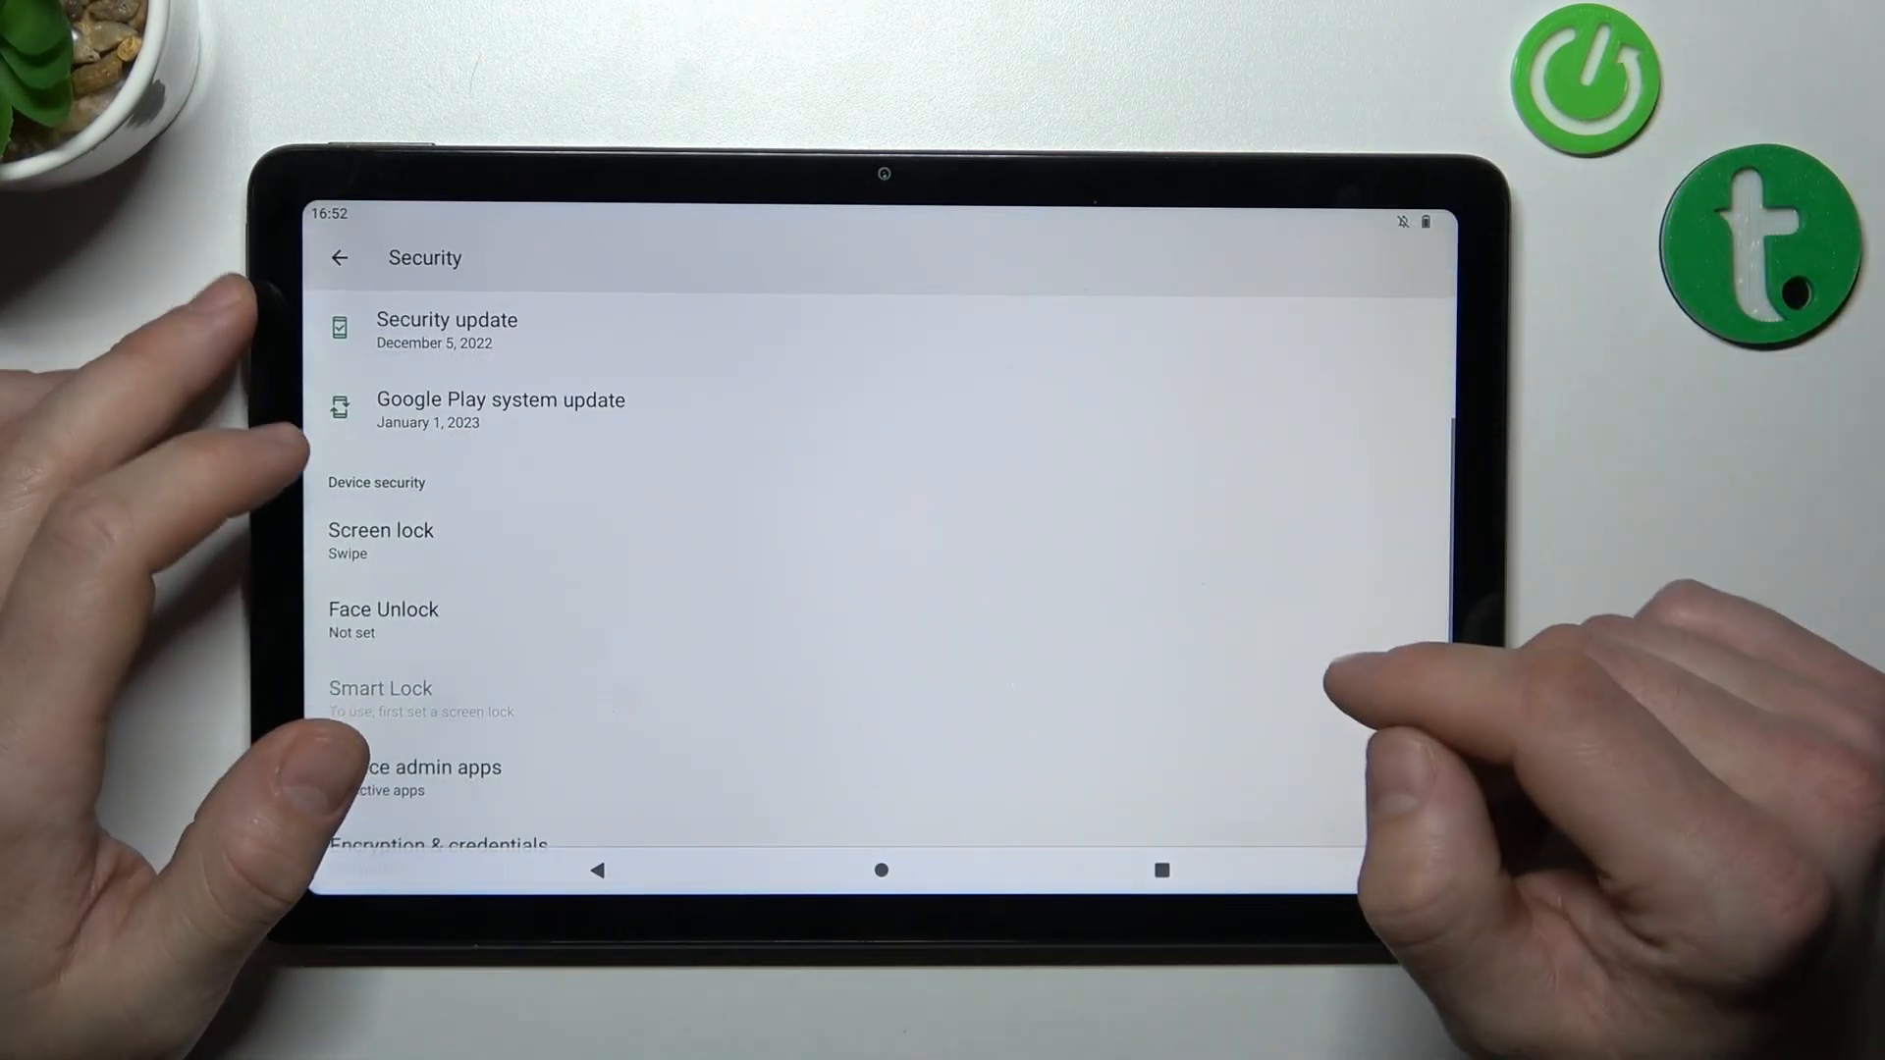
click(380, 530)
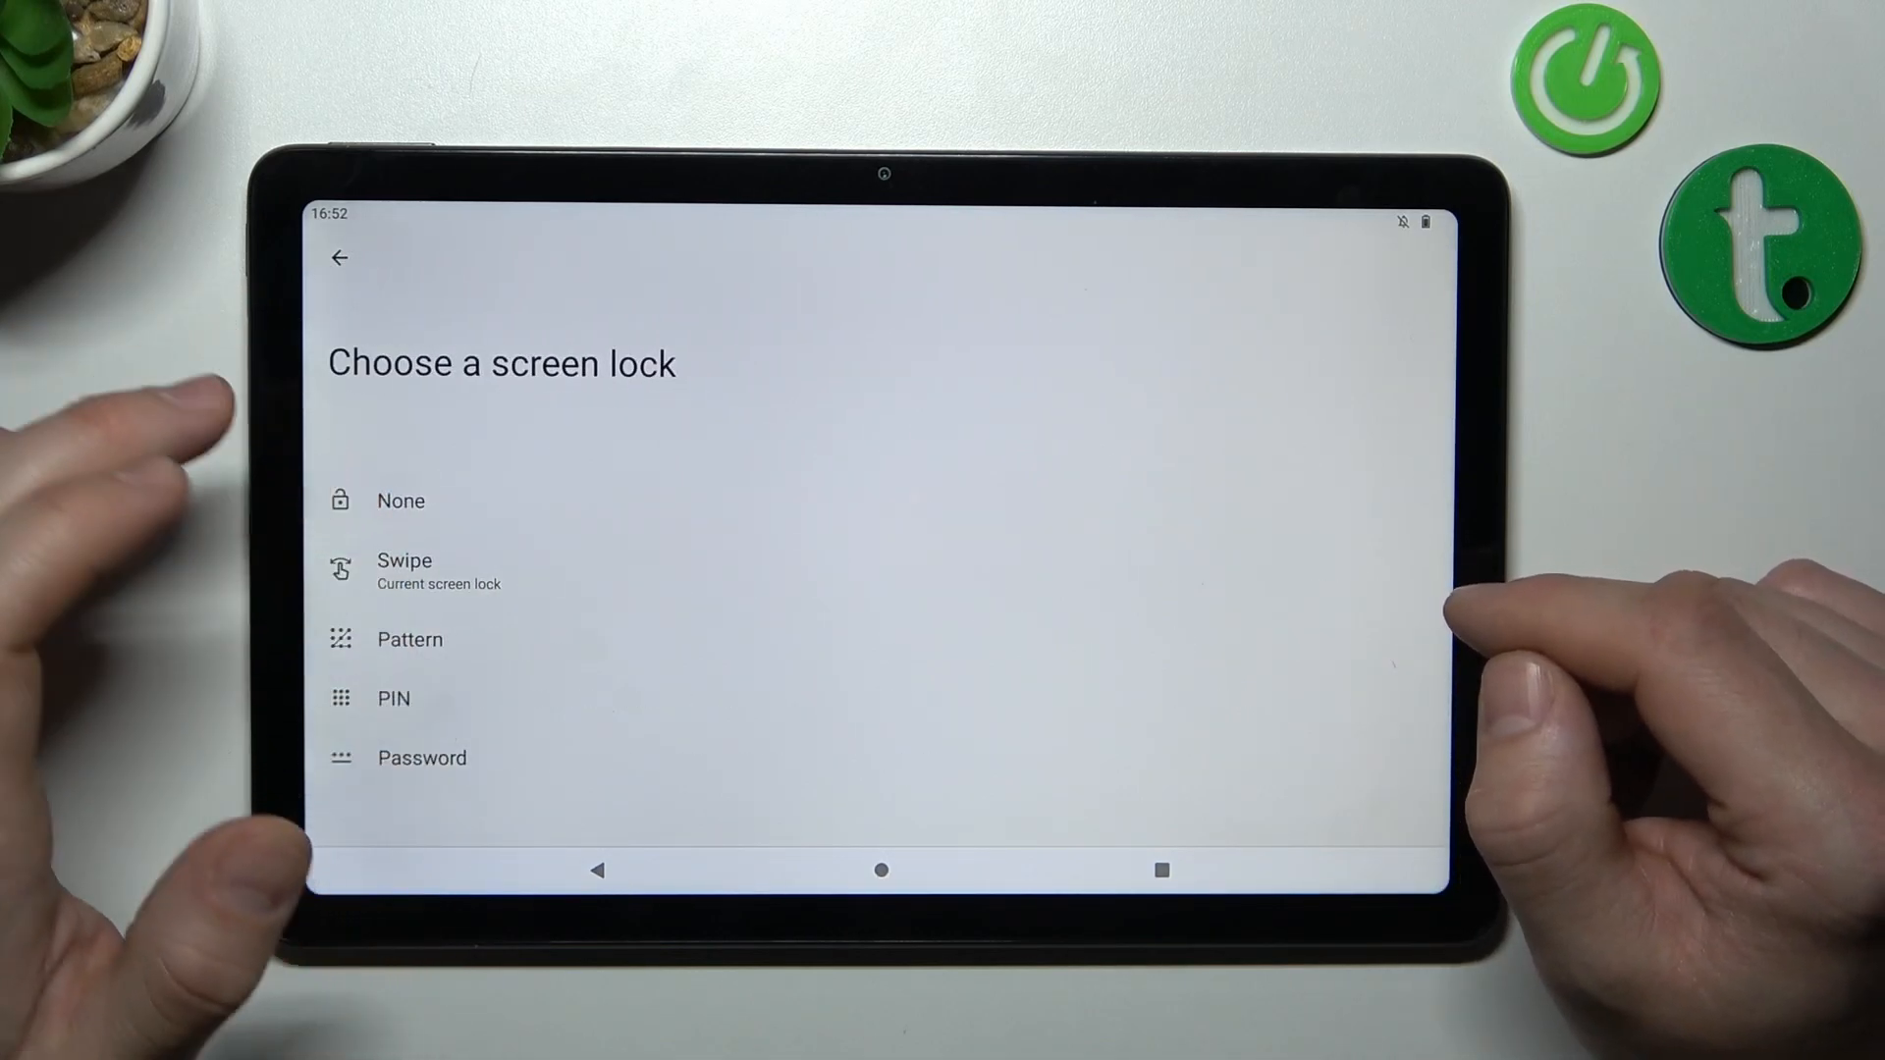
Choose PIN, finish the lock screen notification page, and unlock with the new PIN.
click(392, 698)
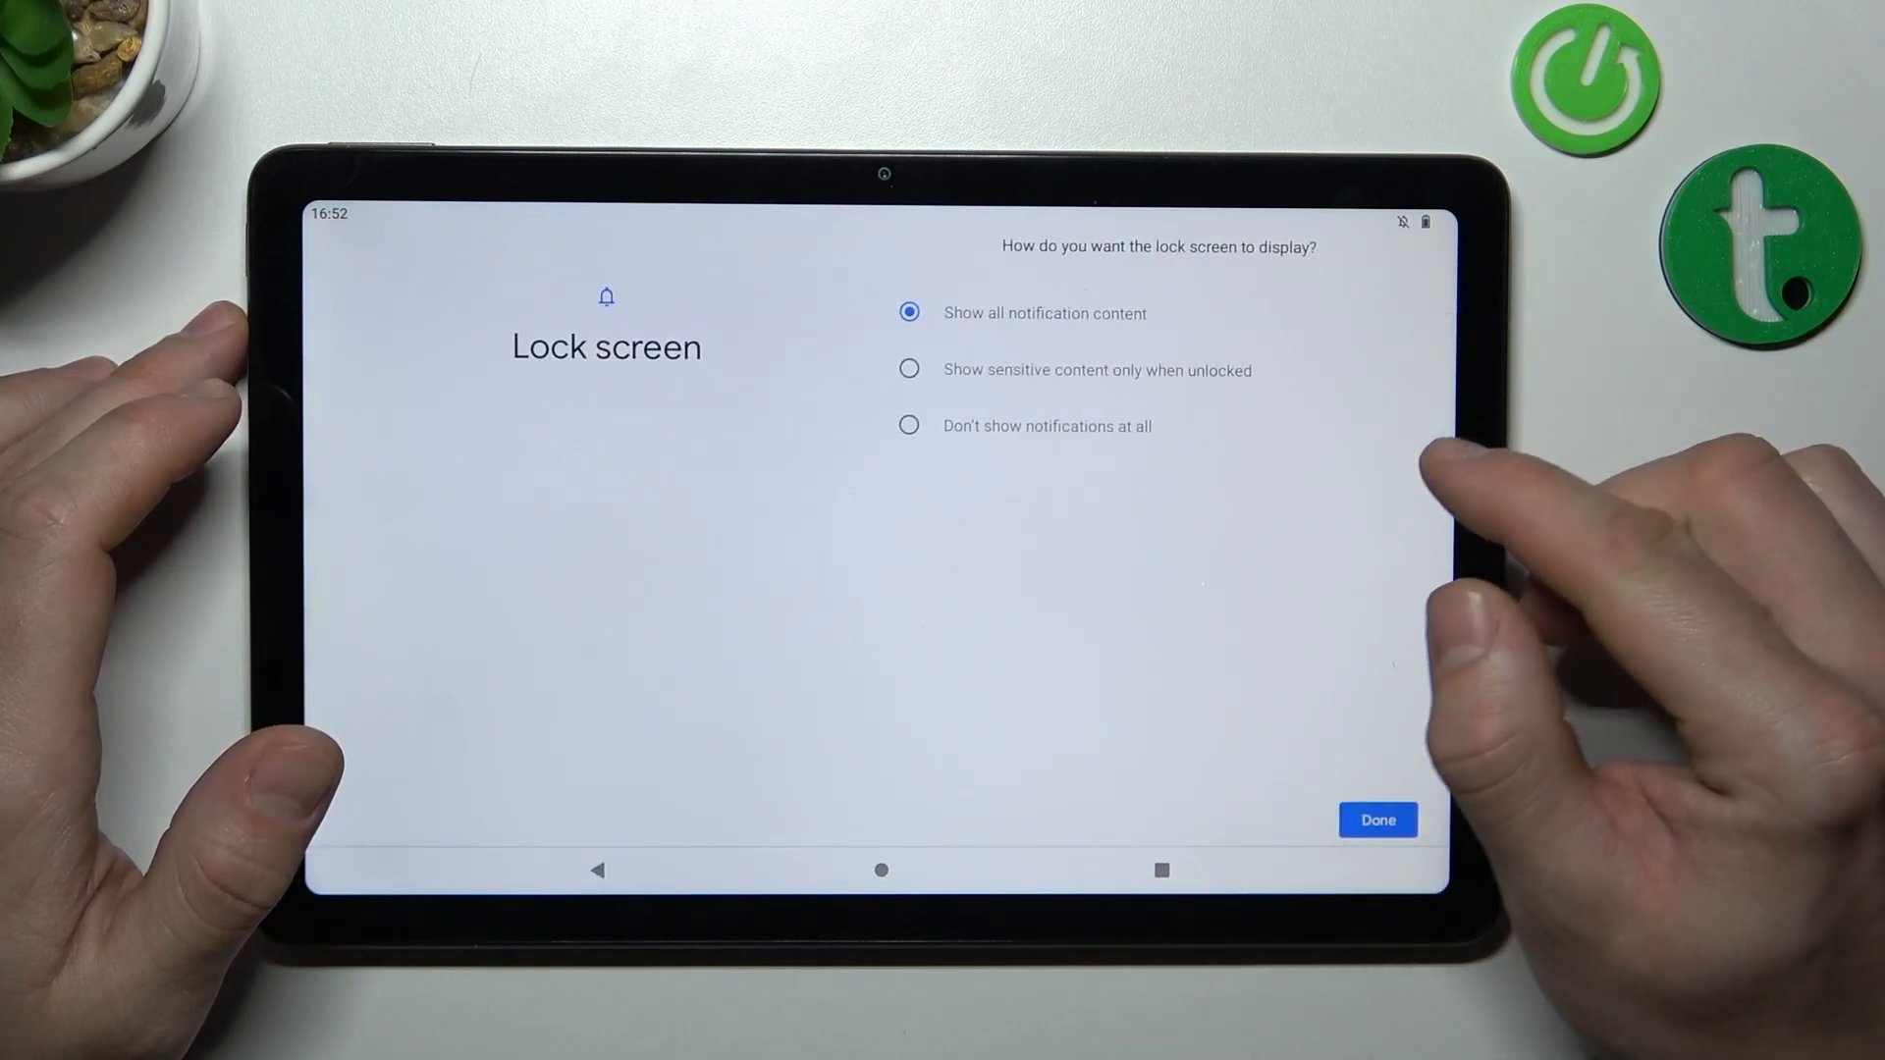
click(1378, 818)
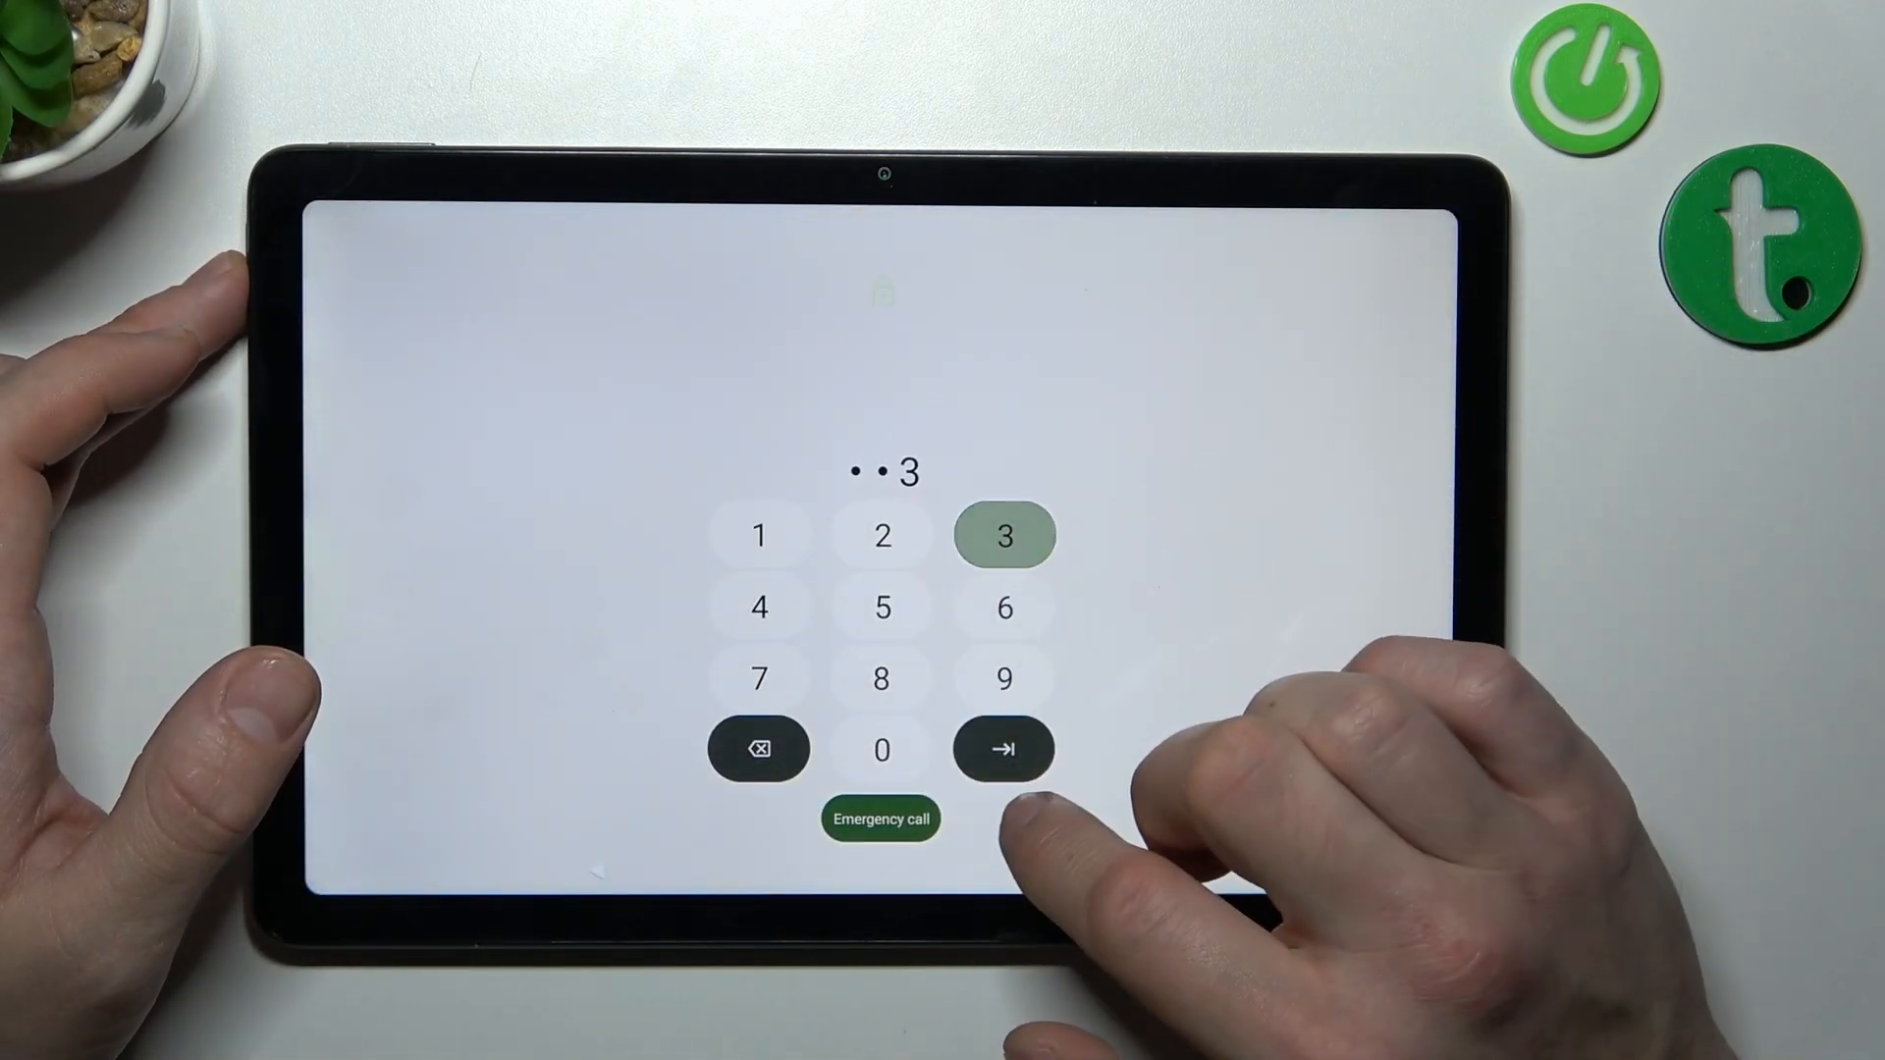
click(1002, 746)
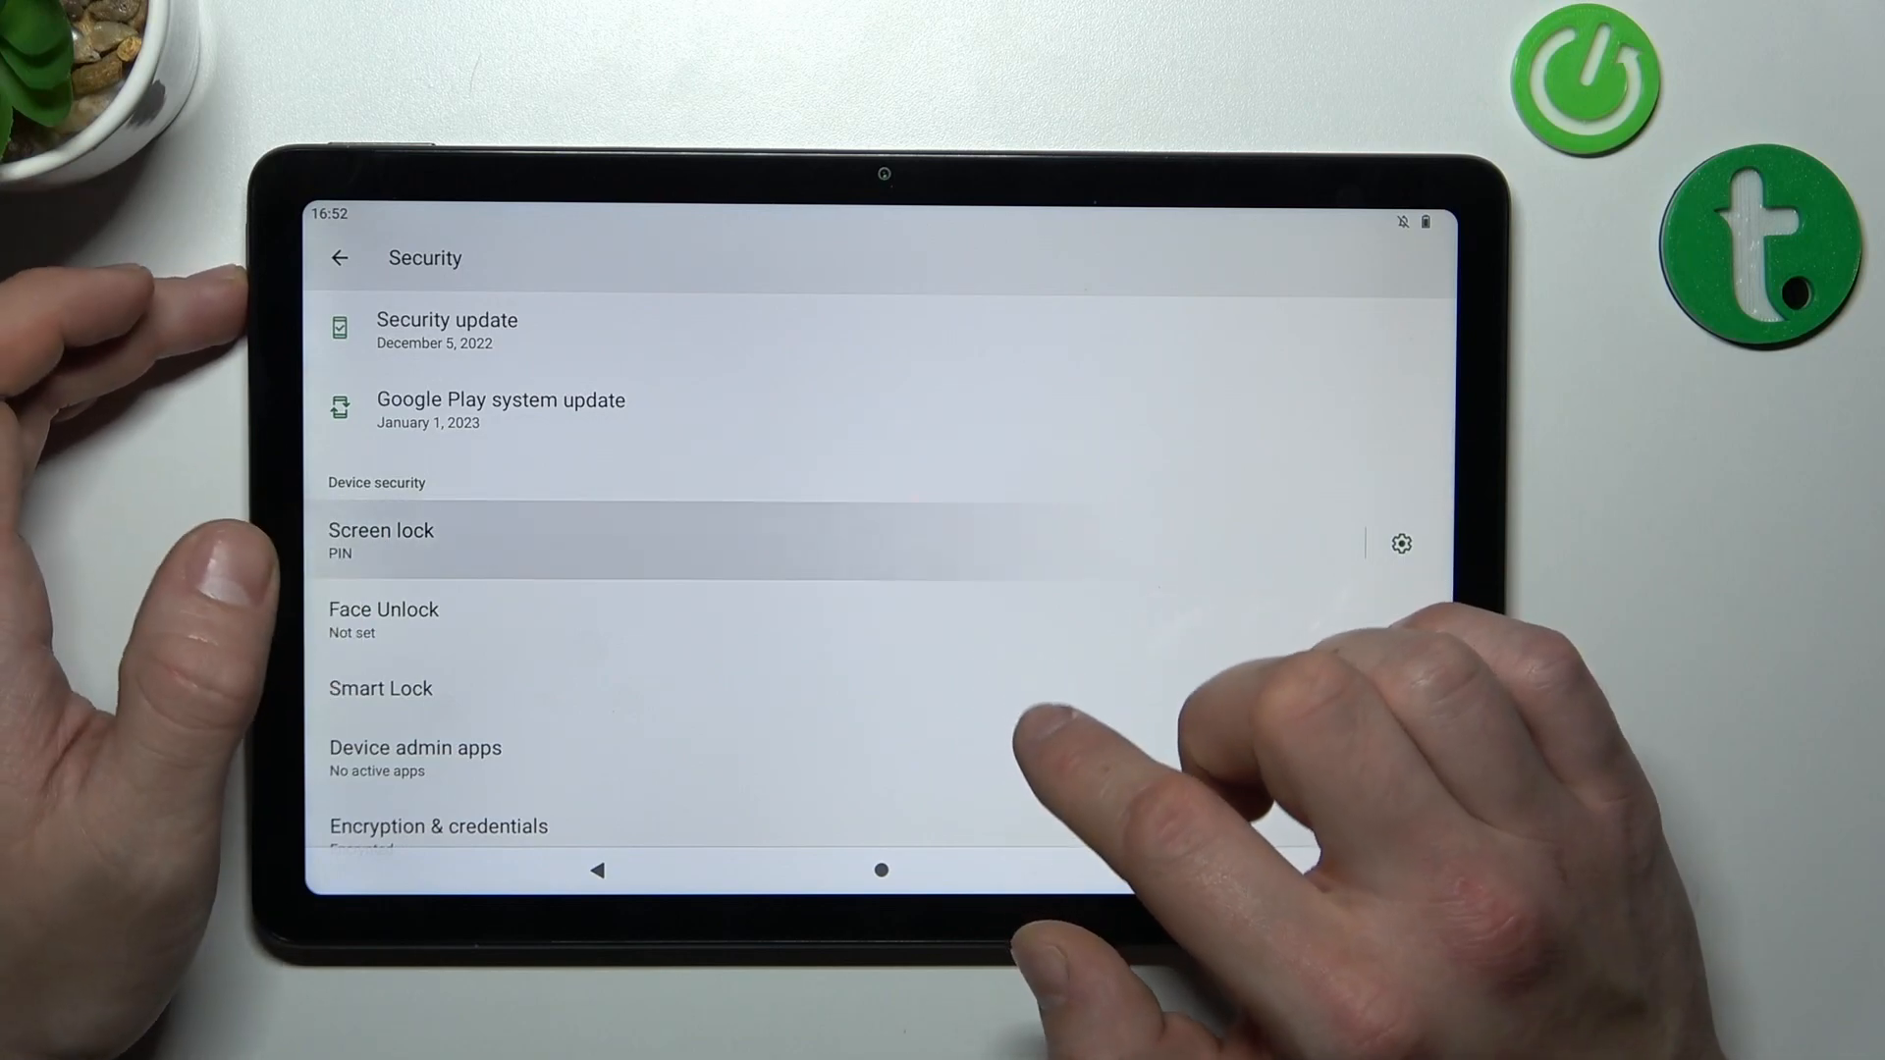
Replace the PIN with a Password lock, then reopen the screen lock options.
click(380, 541)
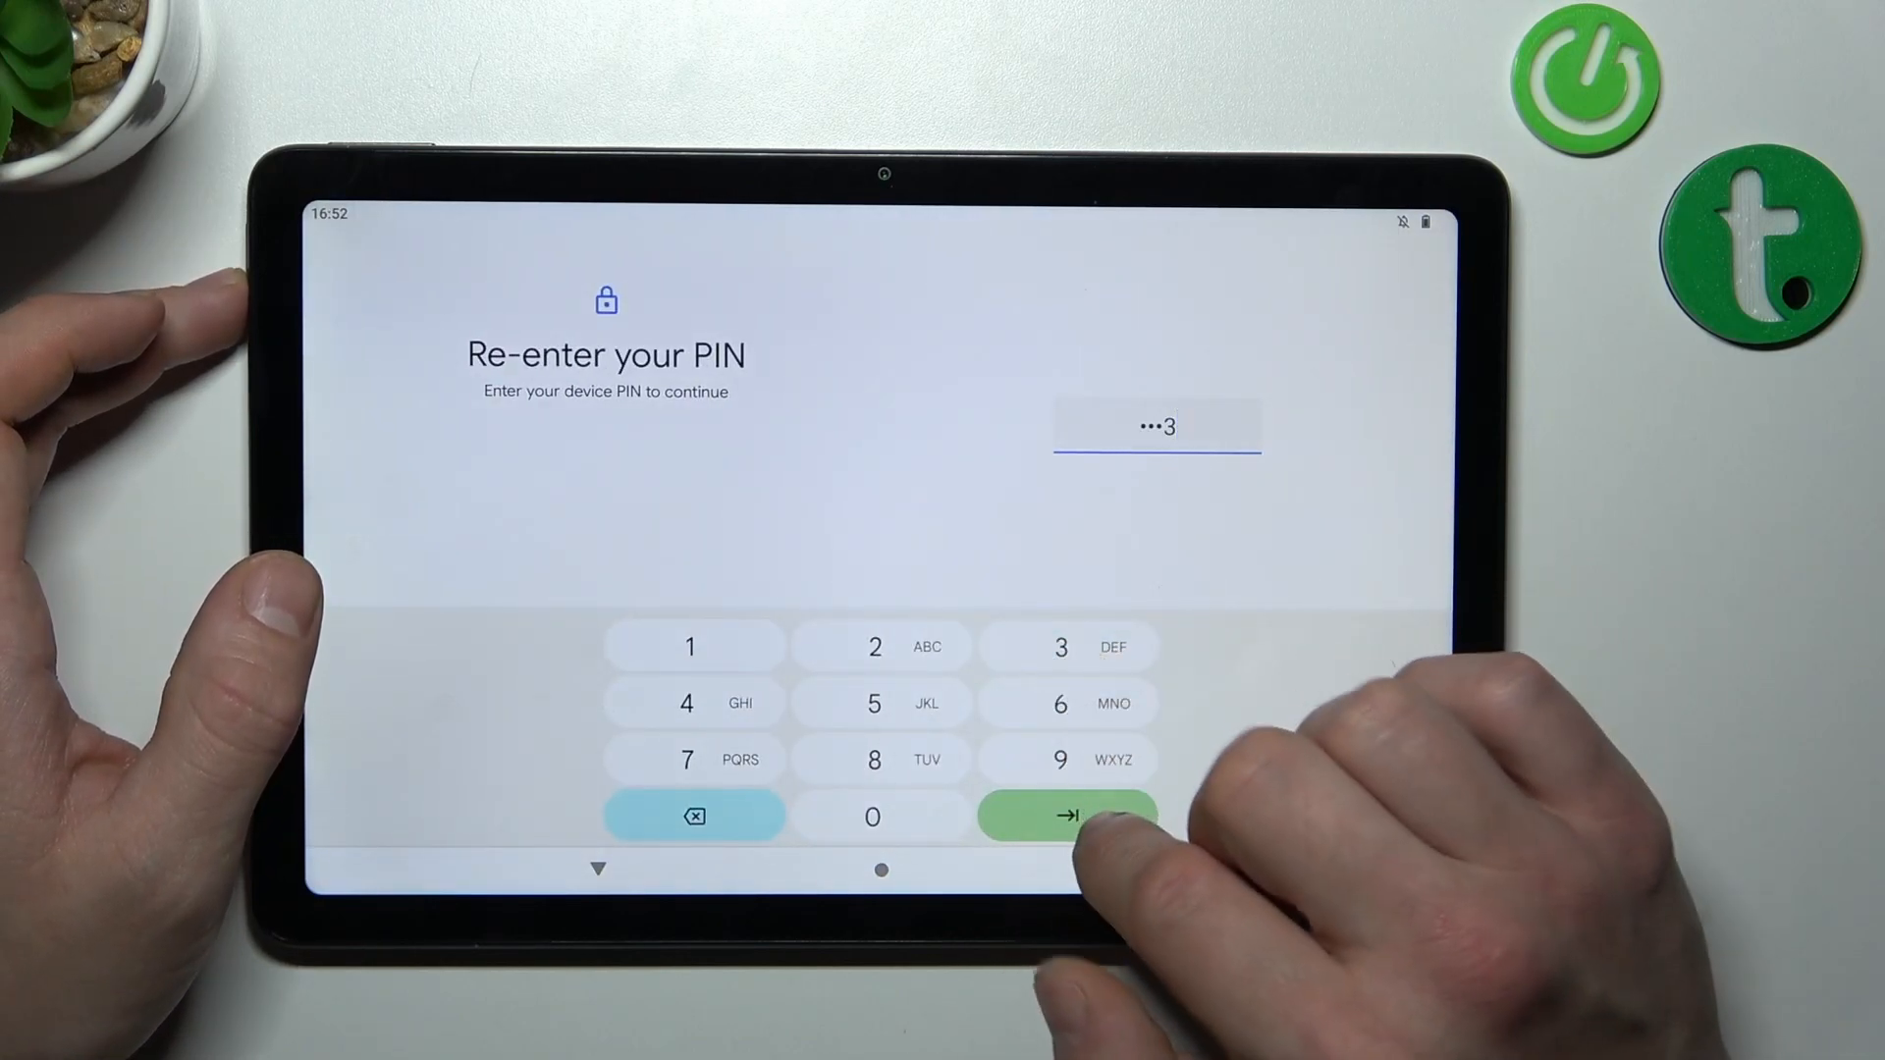
click(1072, 815)
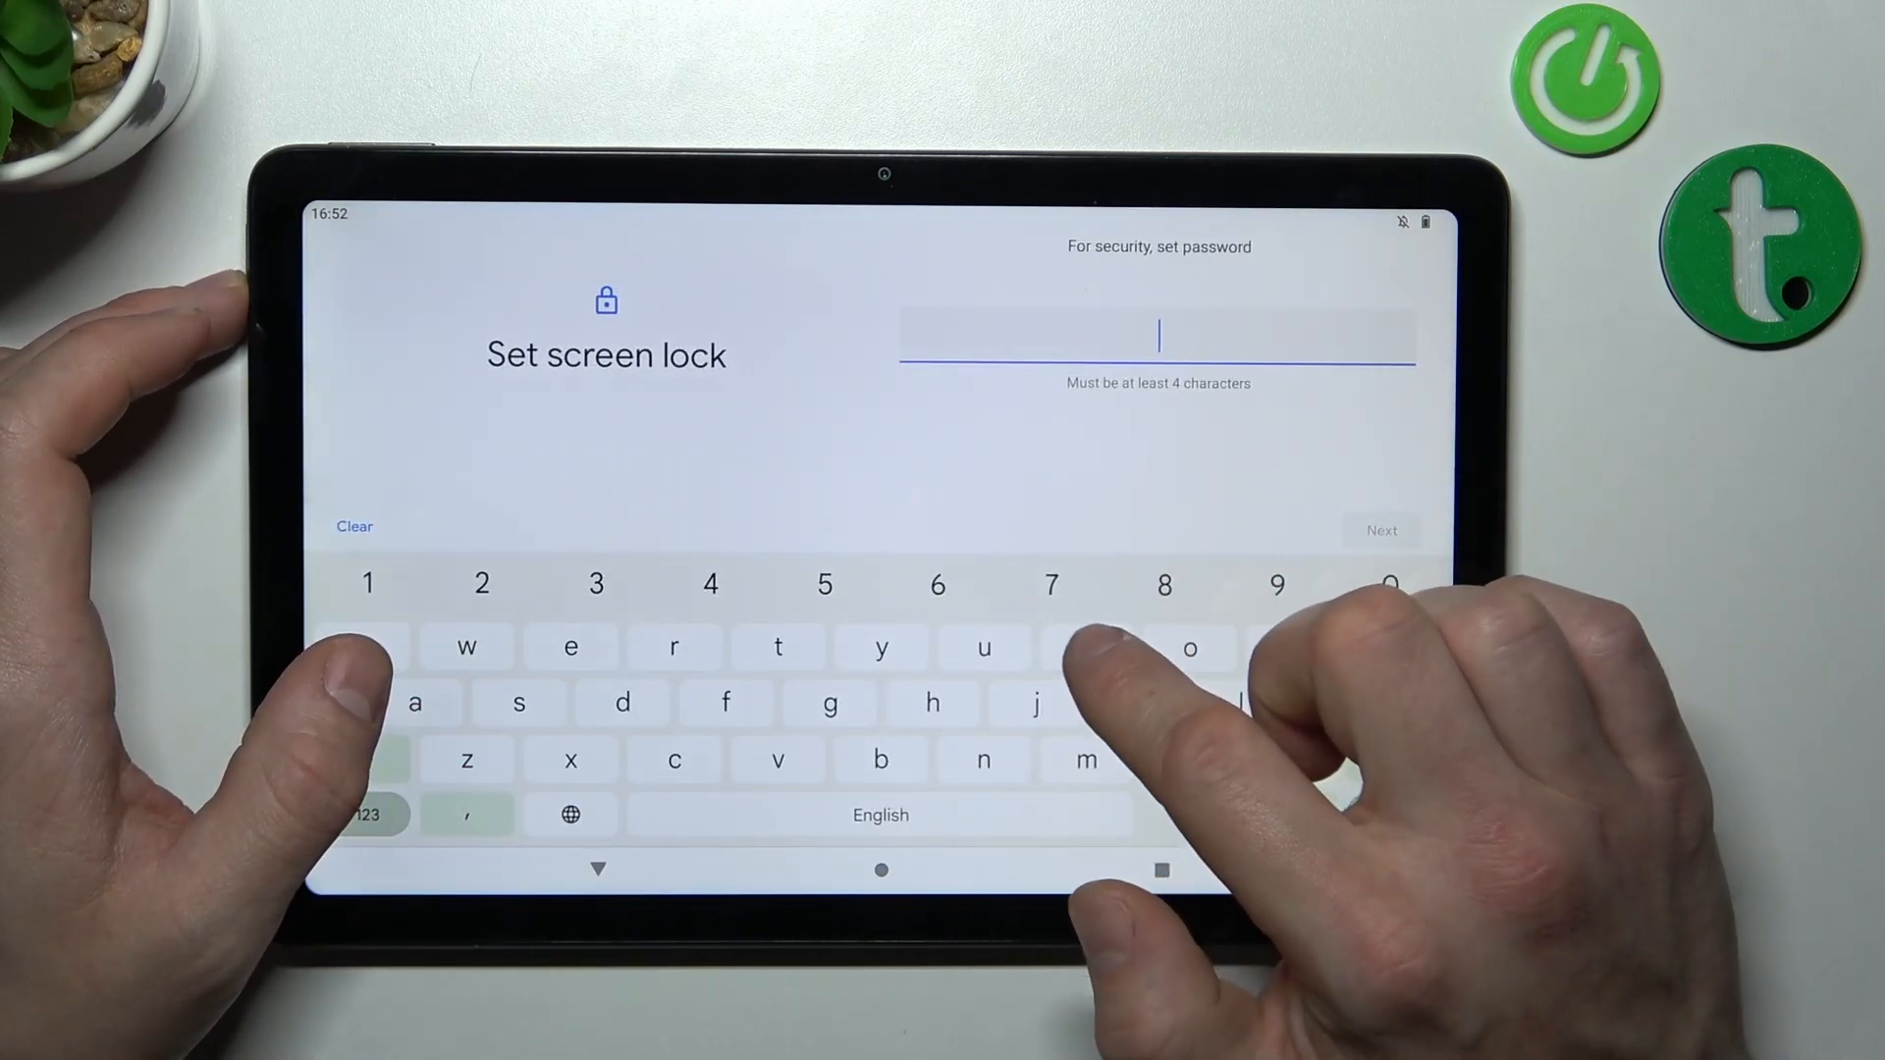
click(1381, 529)
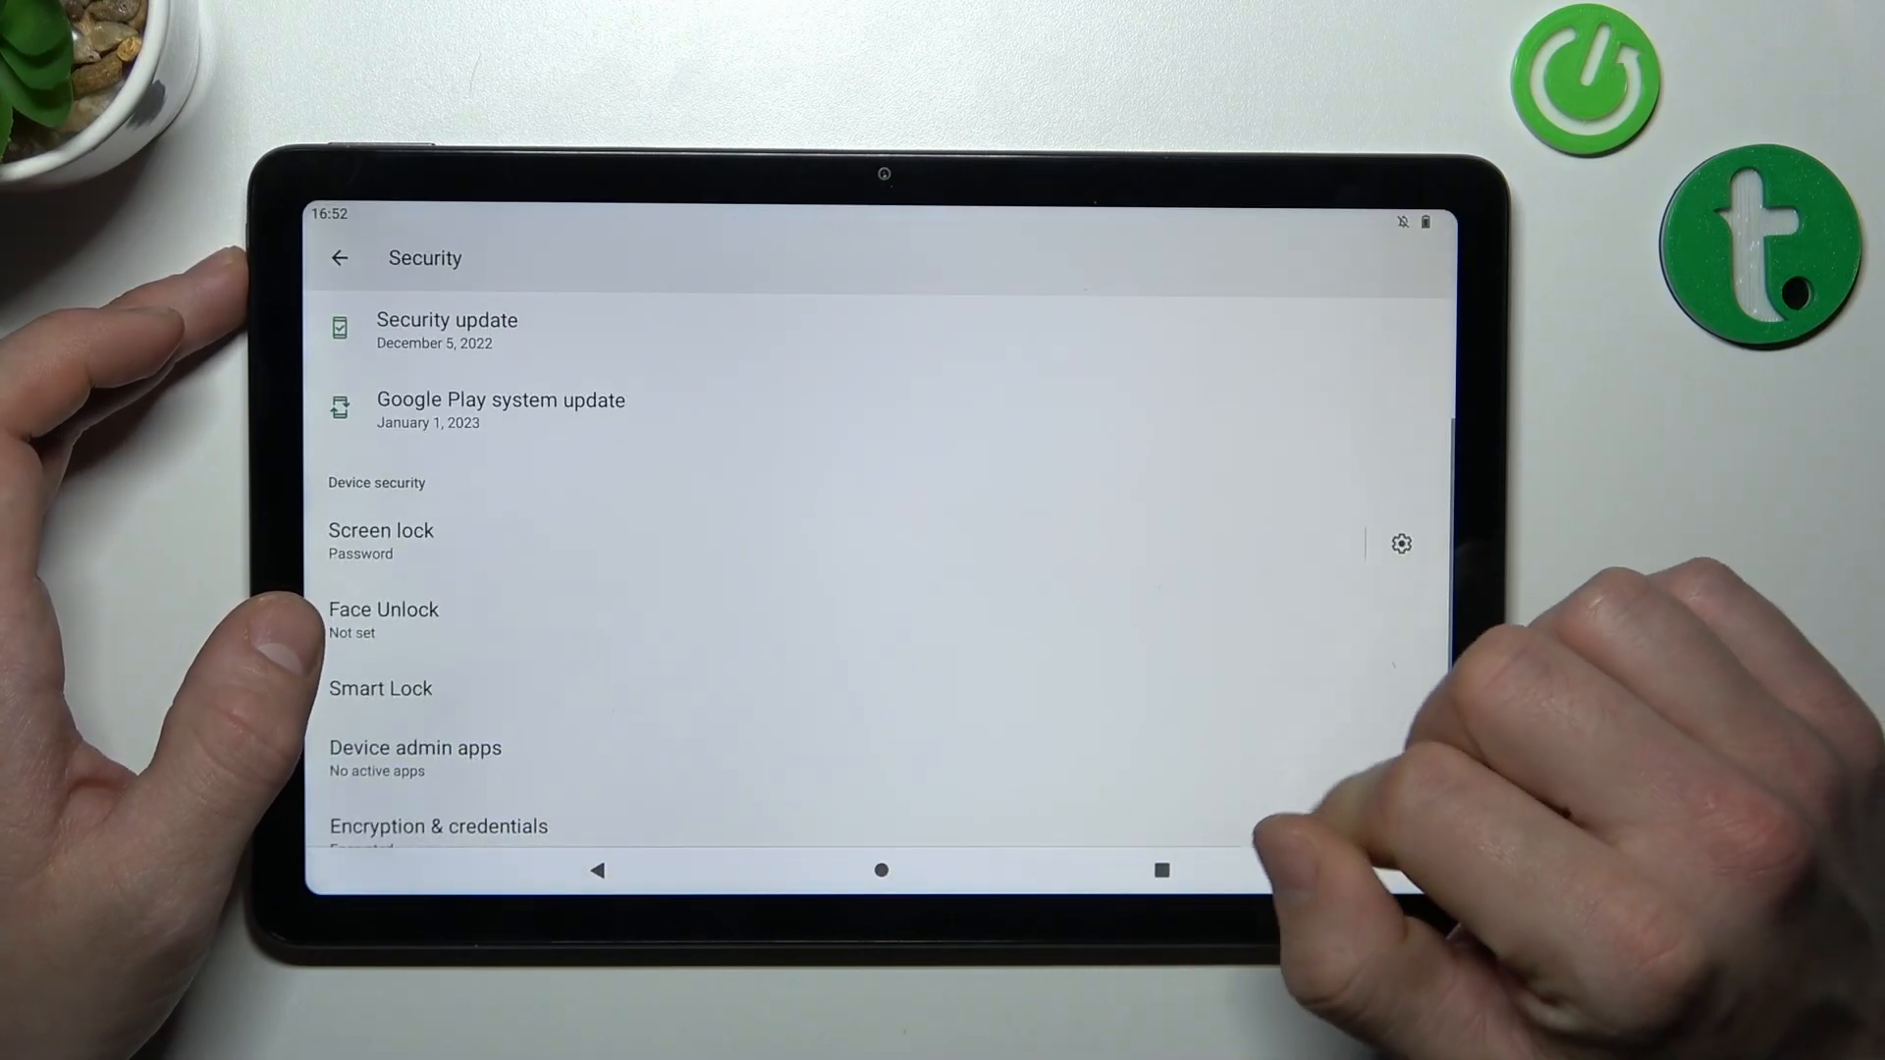
click(381, 531)
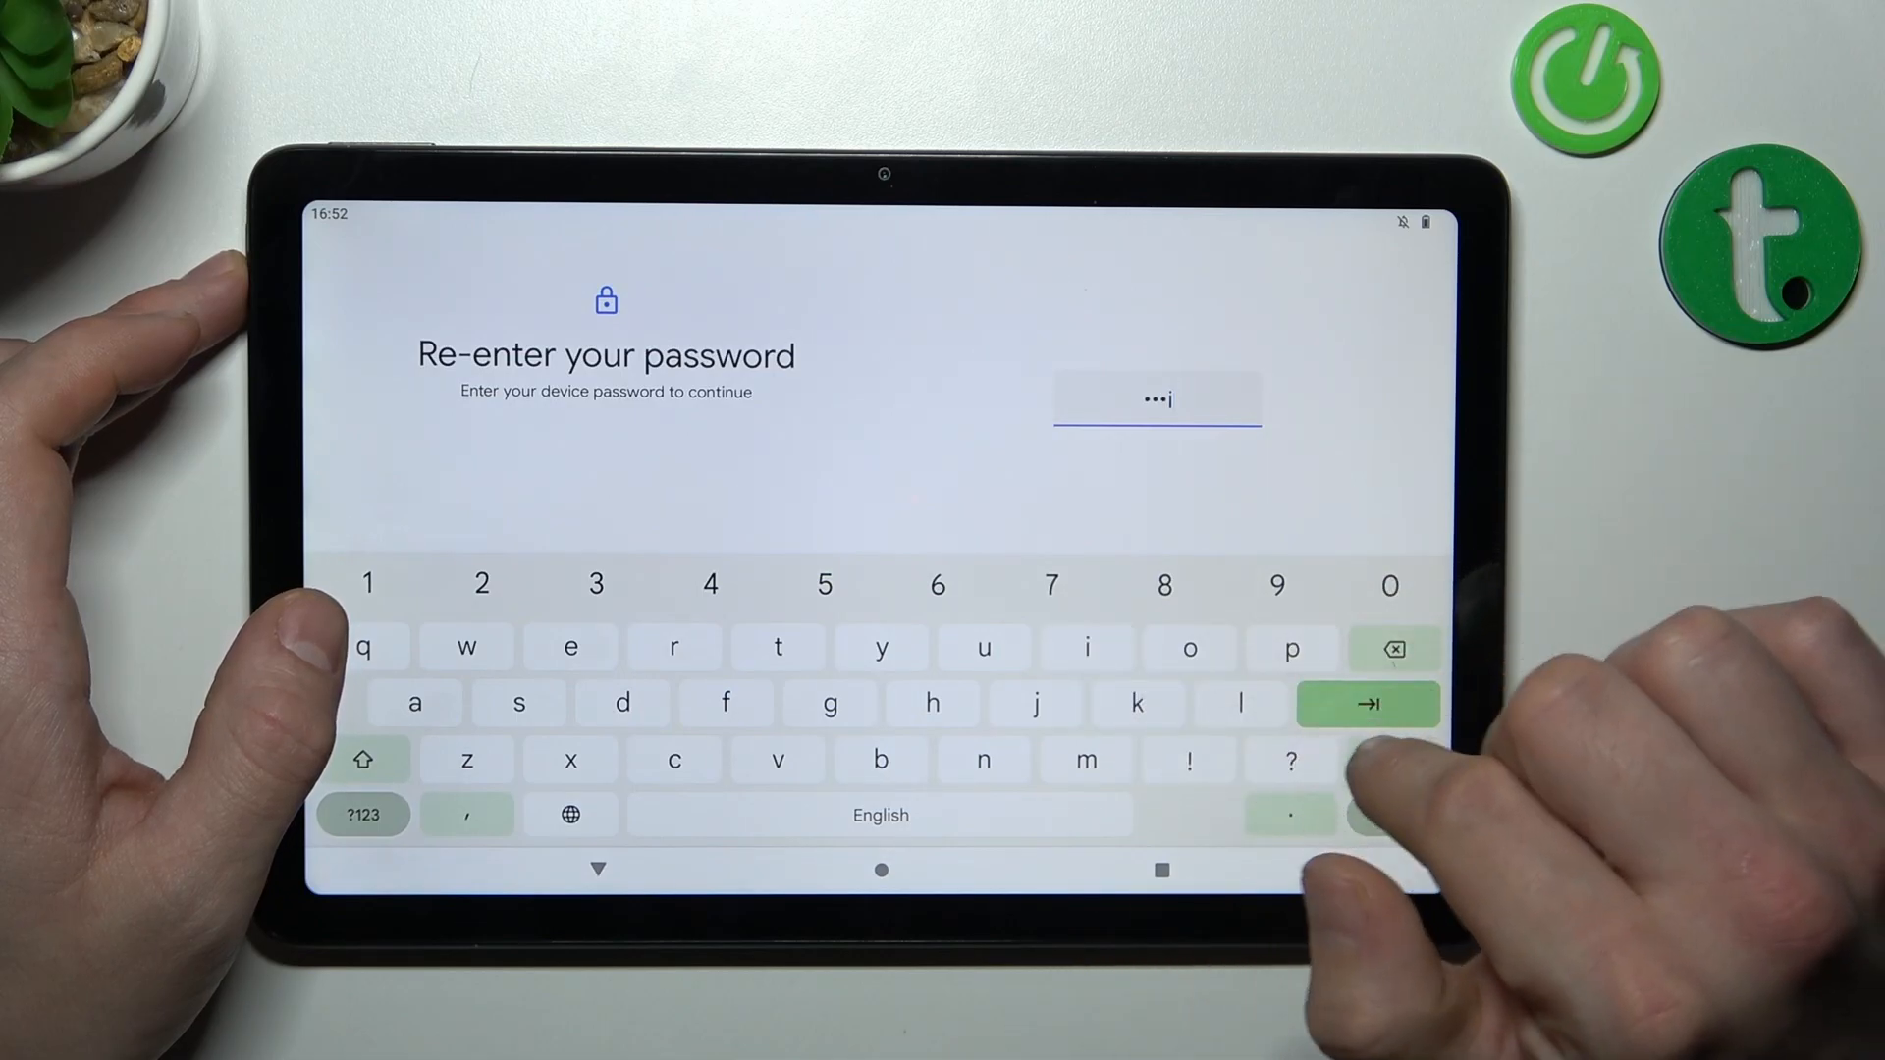
Confirm the current password, choose Pattern, and draw an L-shaped unlock pattern.
click(1373, 703)
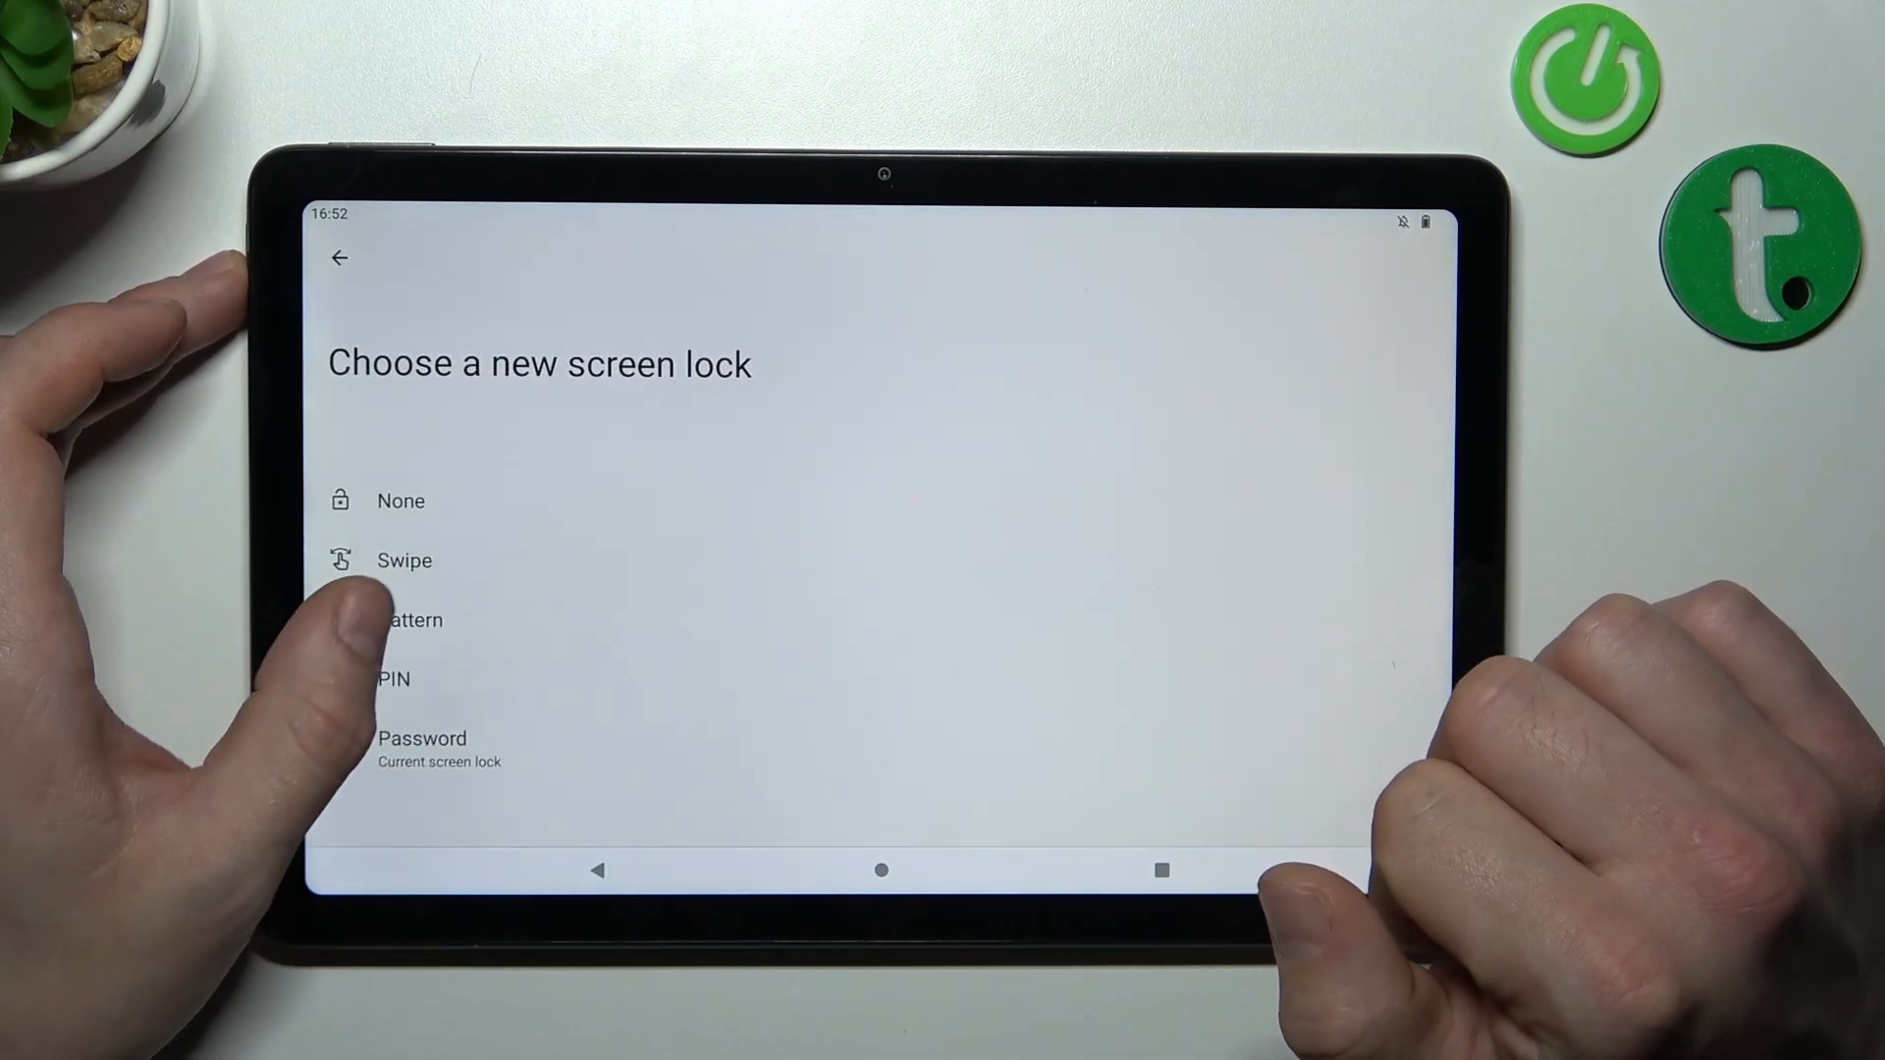
click(410, 620)
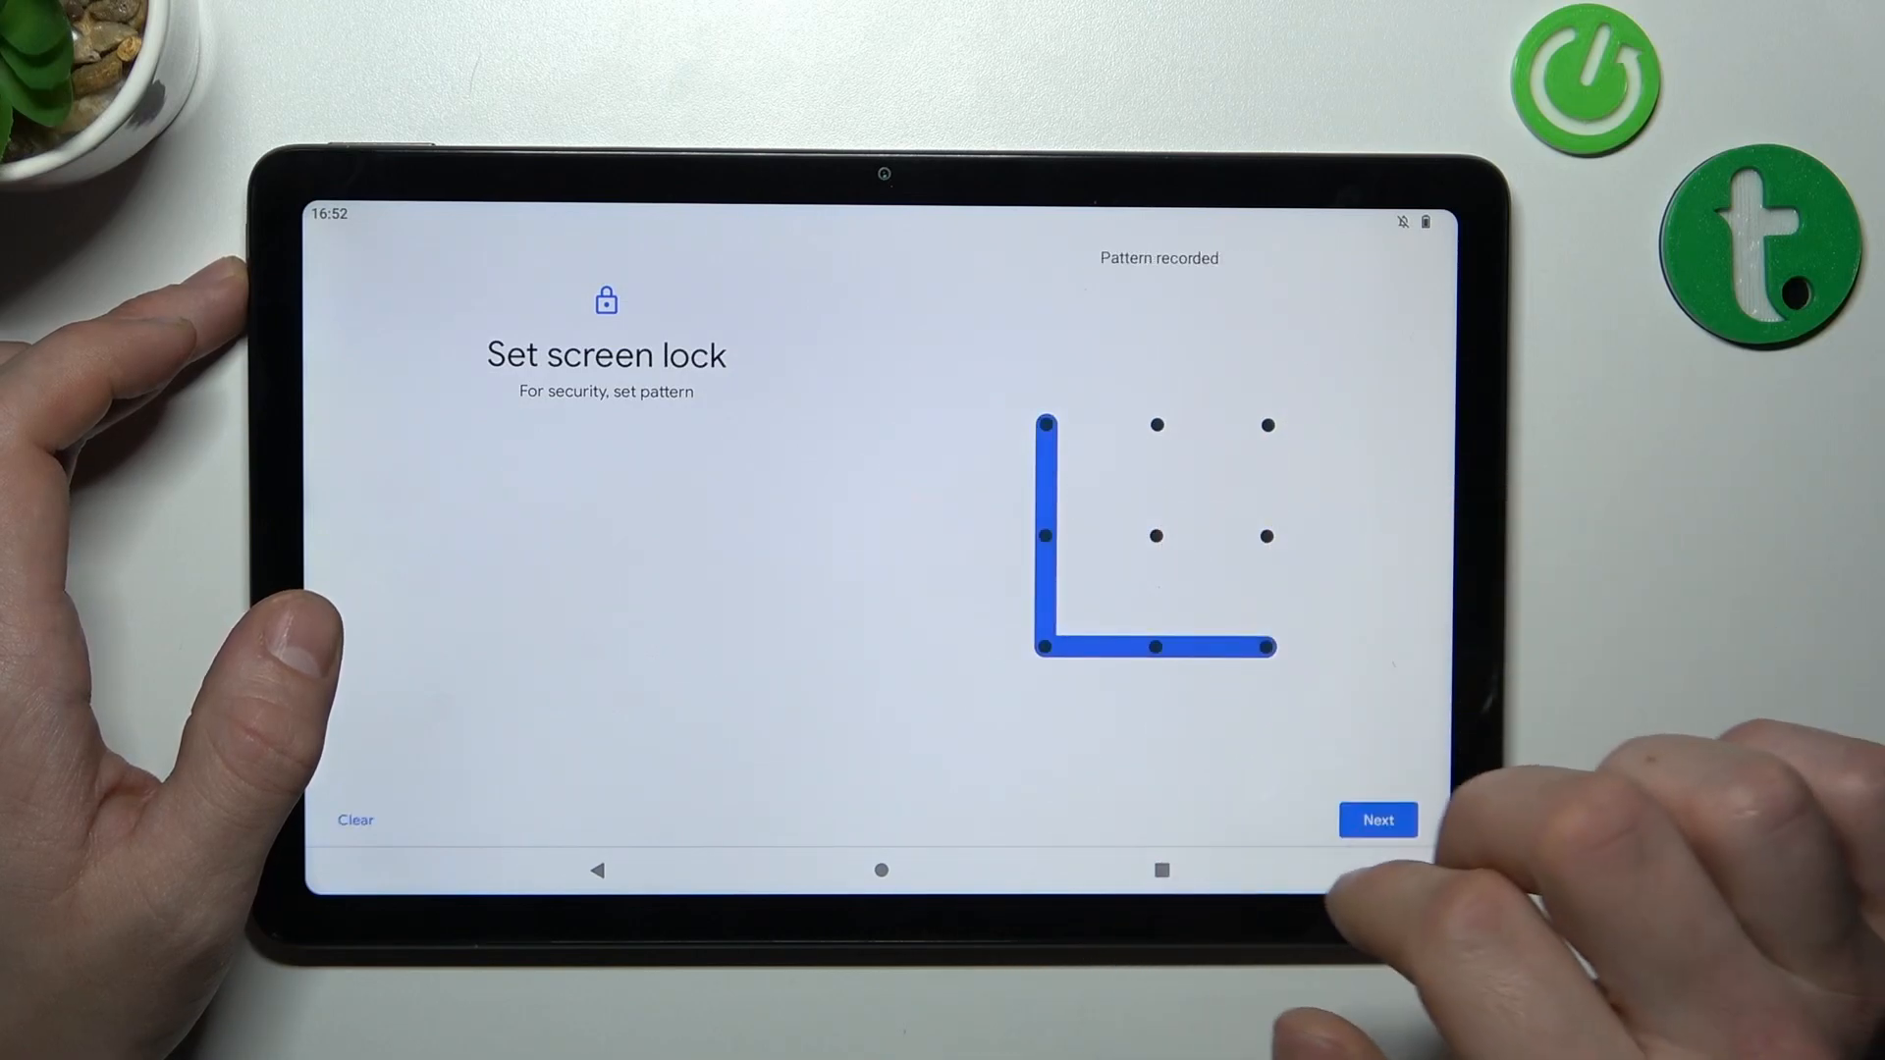
drag(1046, 424, 1046, 646)
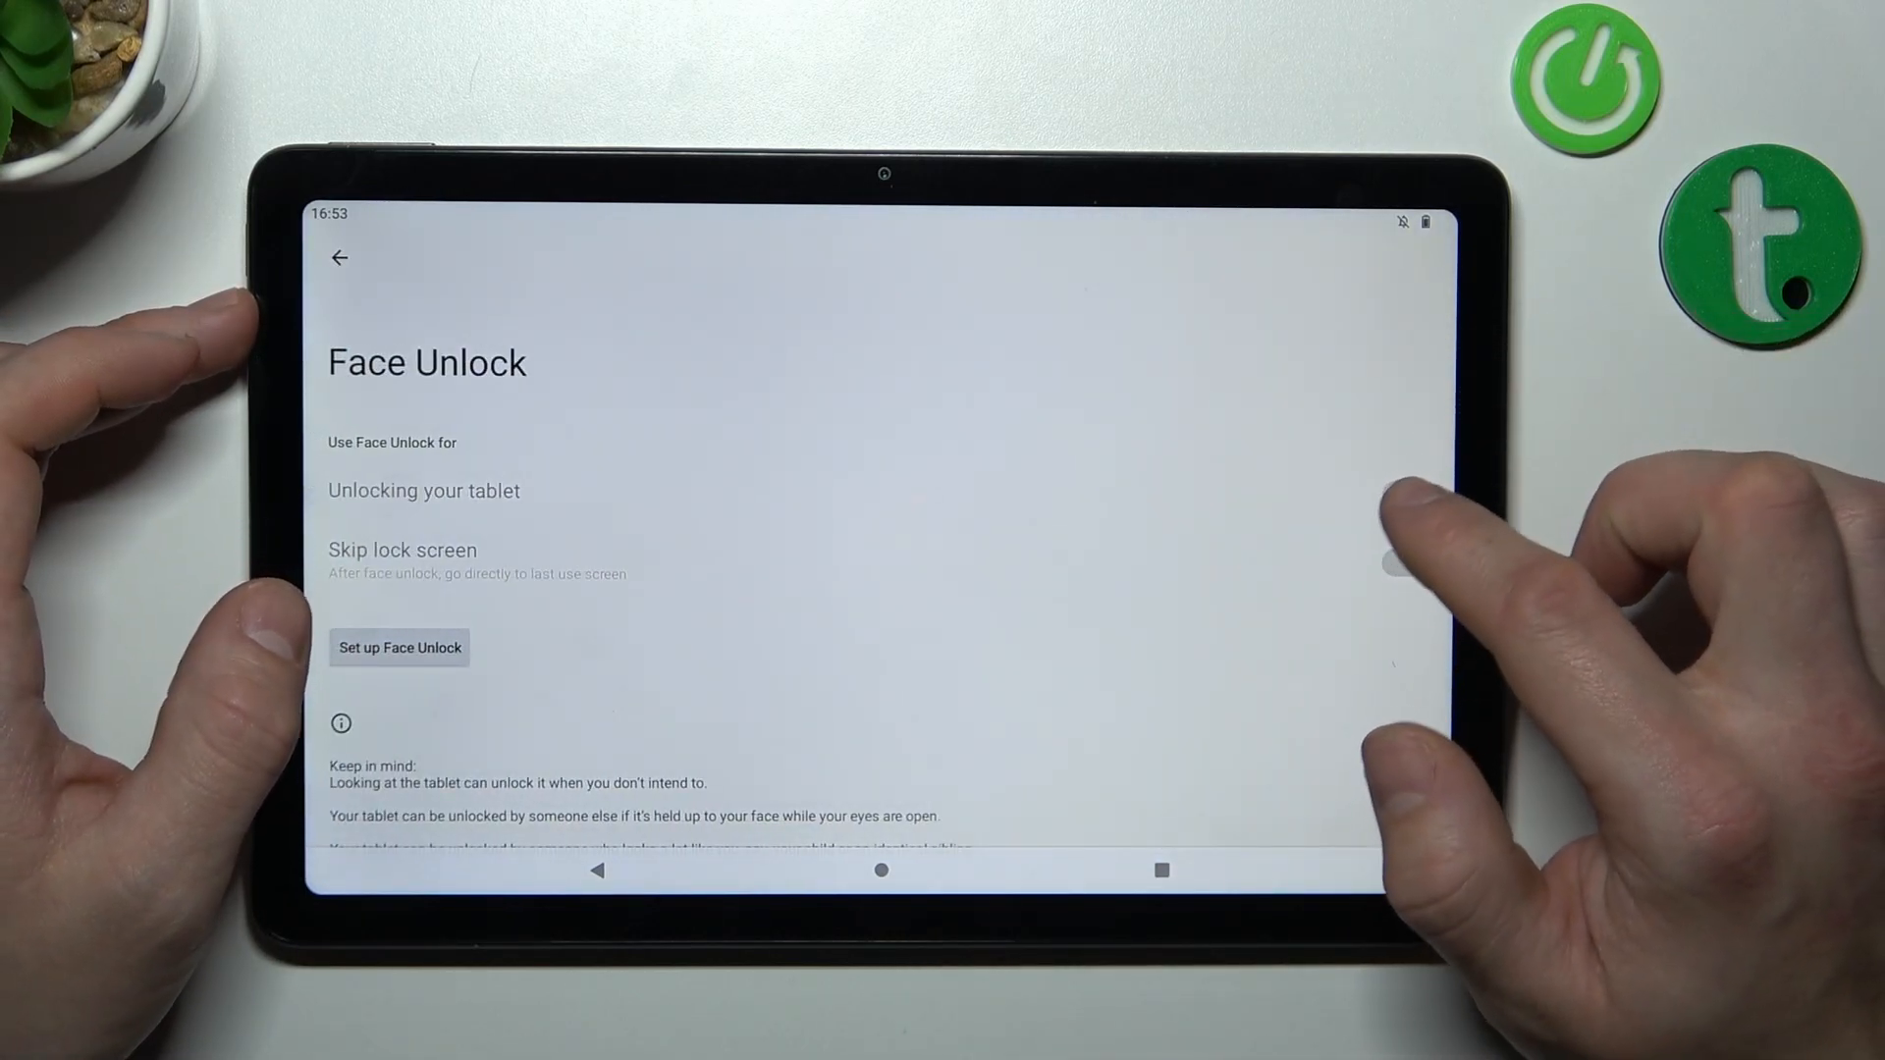
Tap Set up Face Unlock, then Start to reach the camera face scan.
click(399, 648)
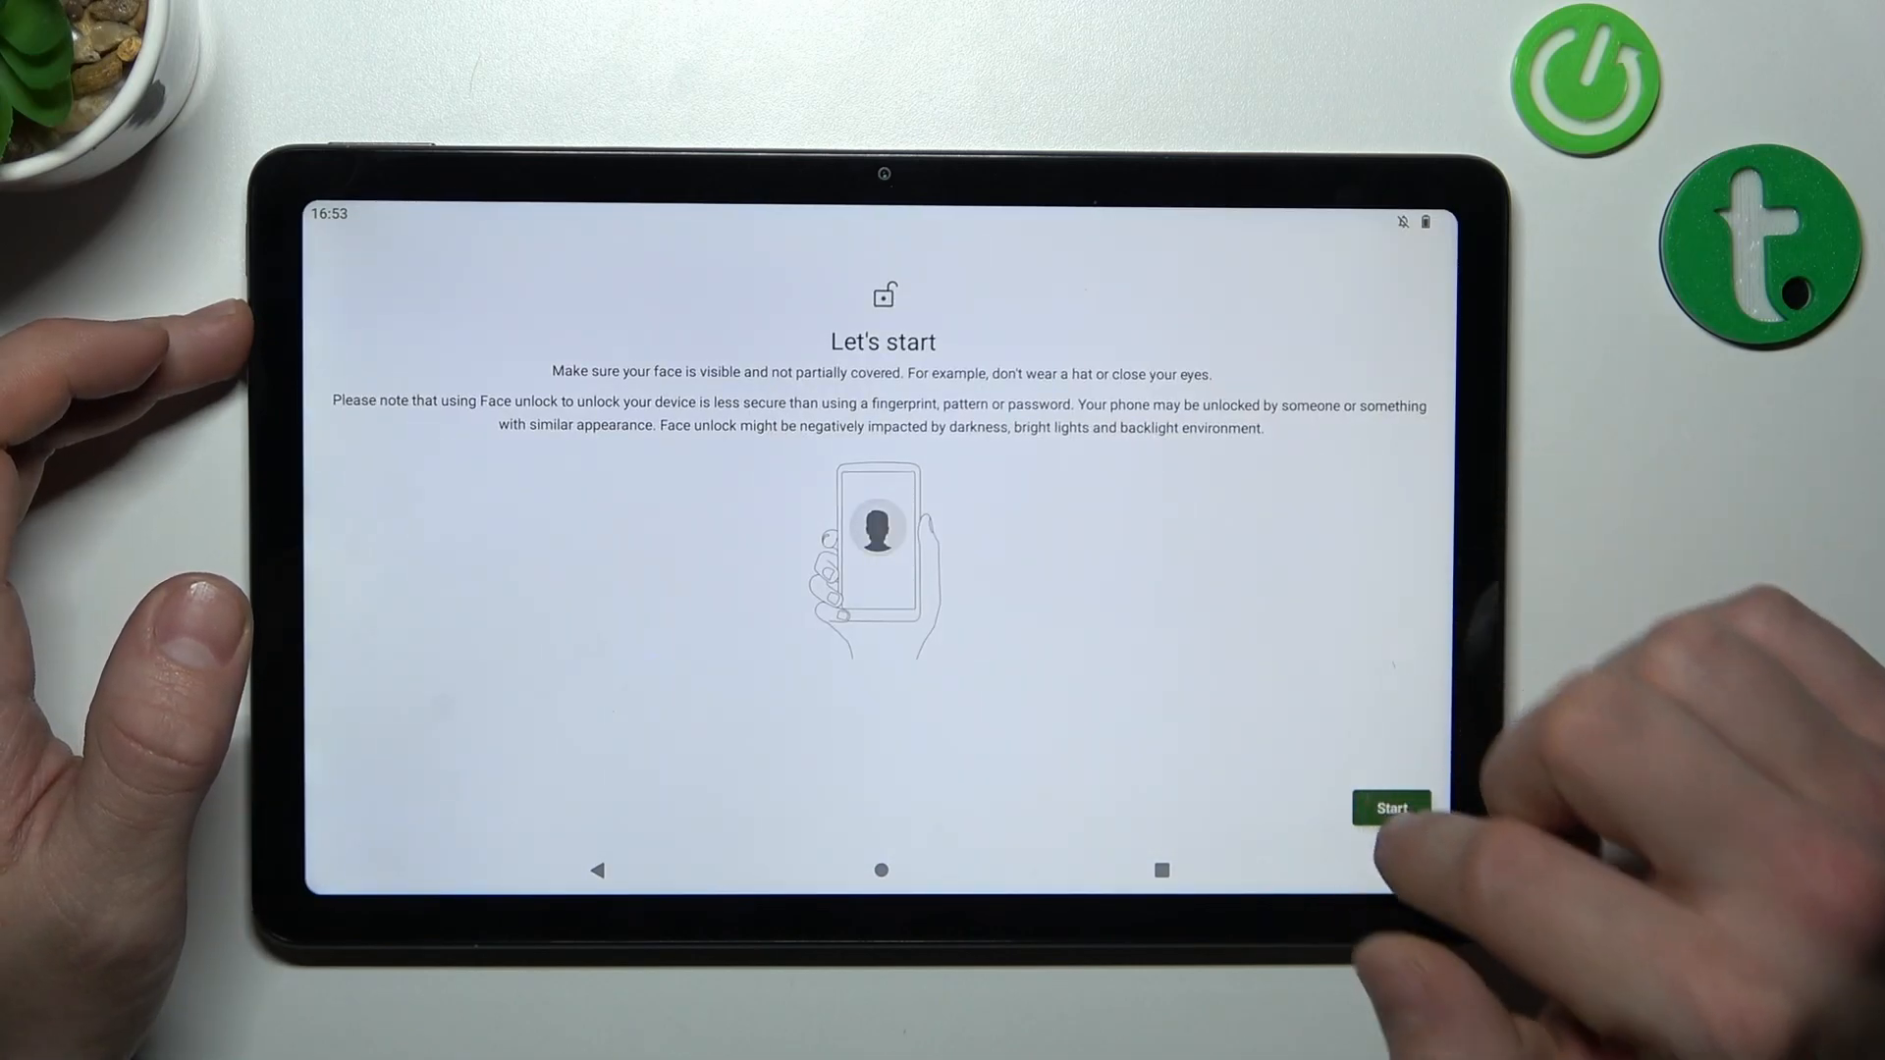
click(1391, 803)
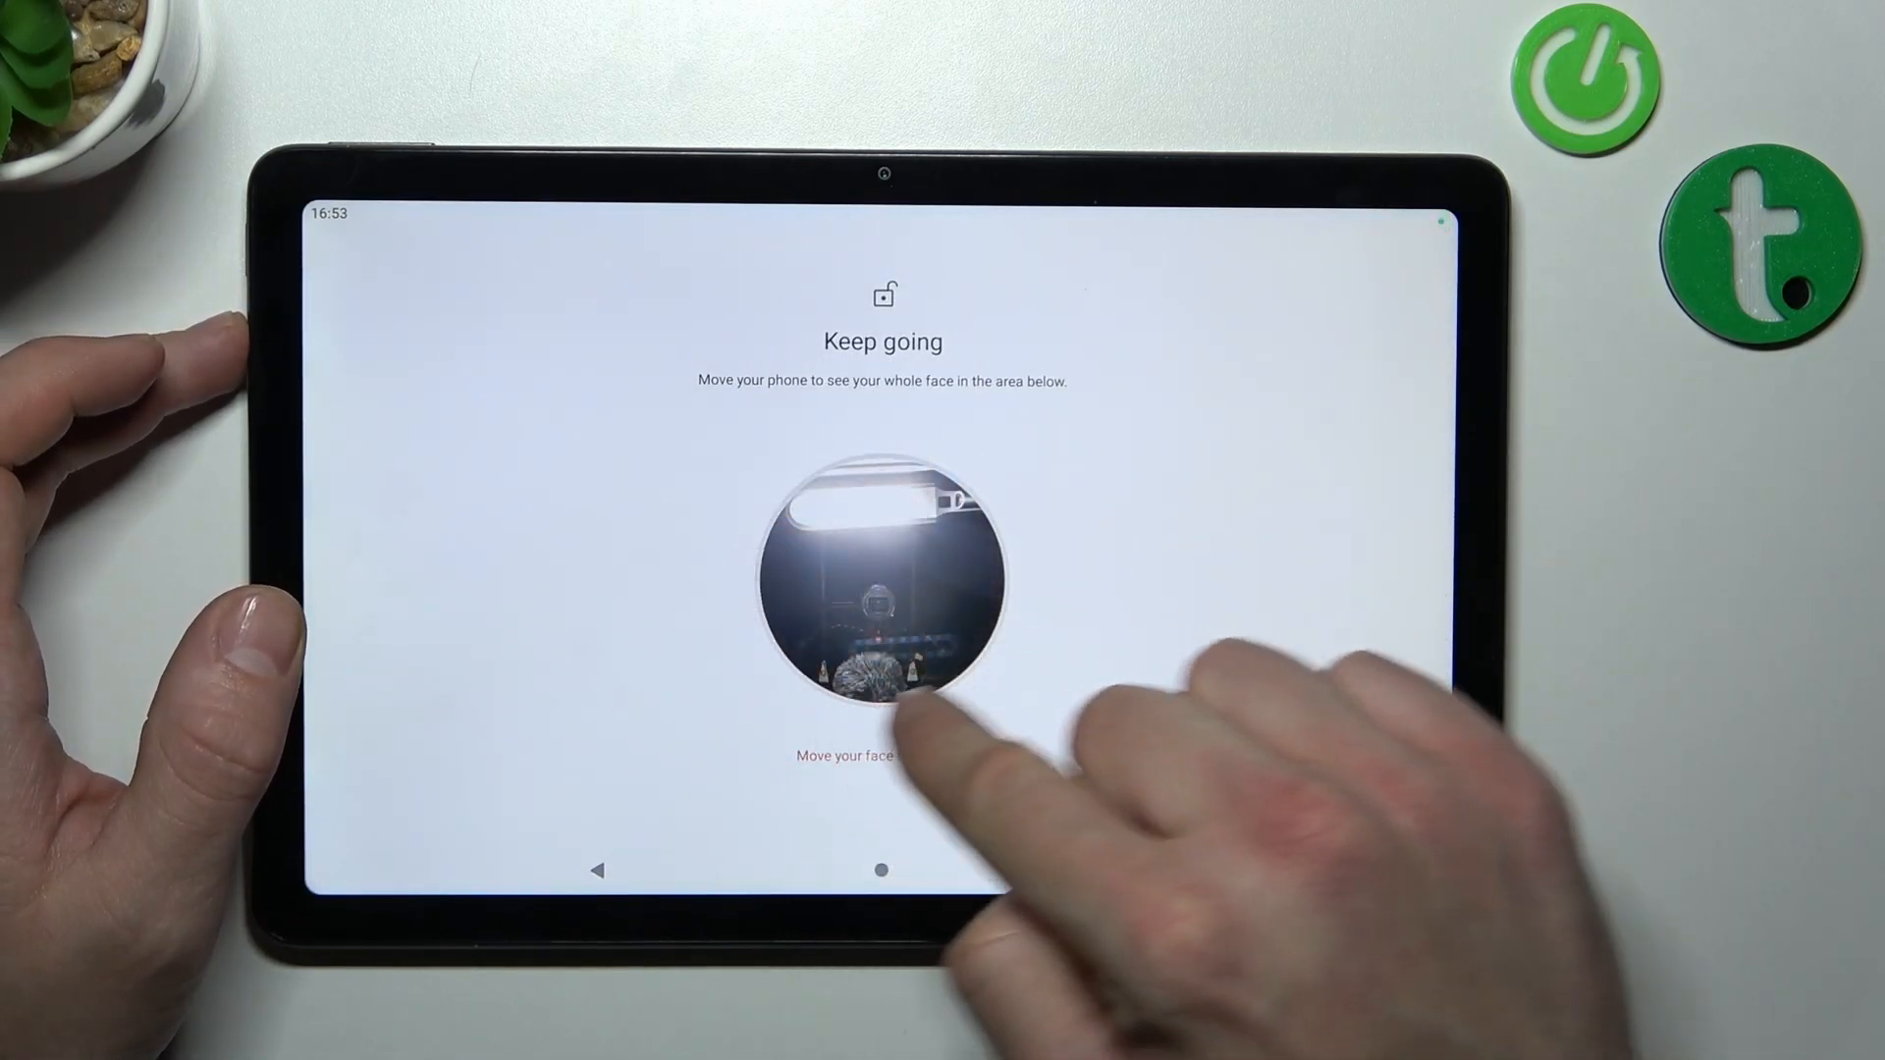